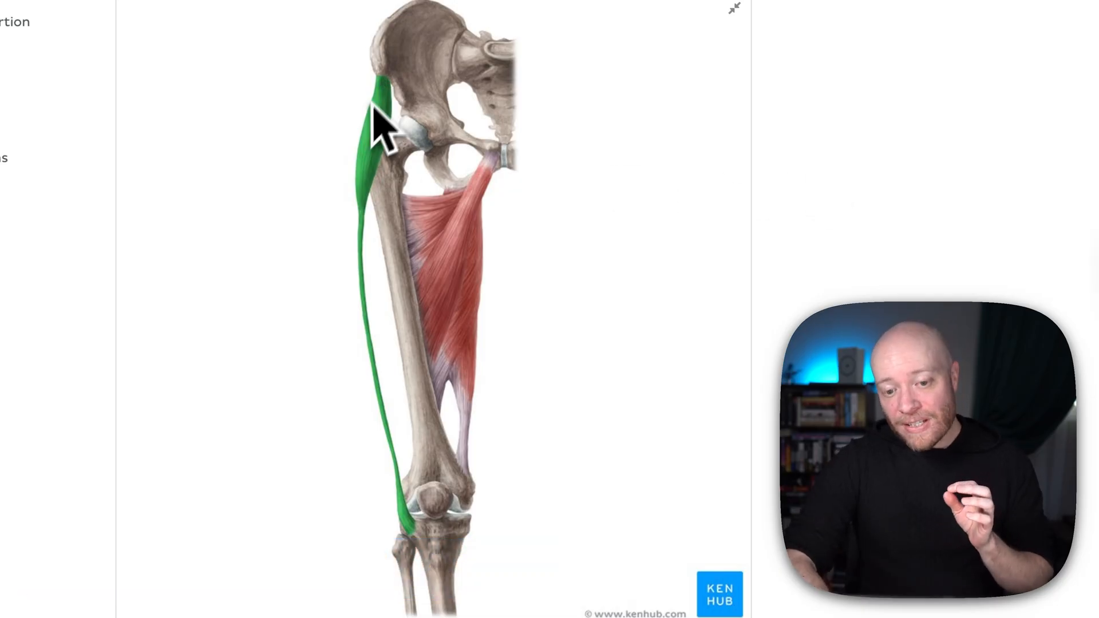
mouse_move(386, 241)
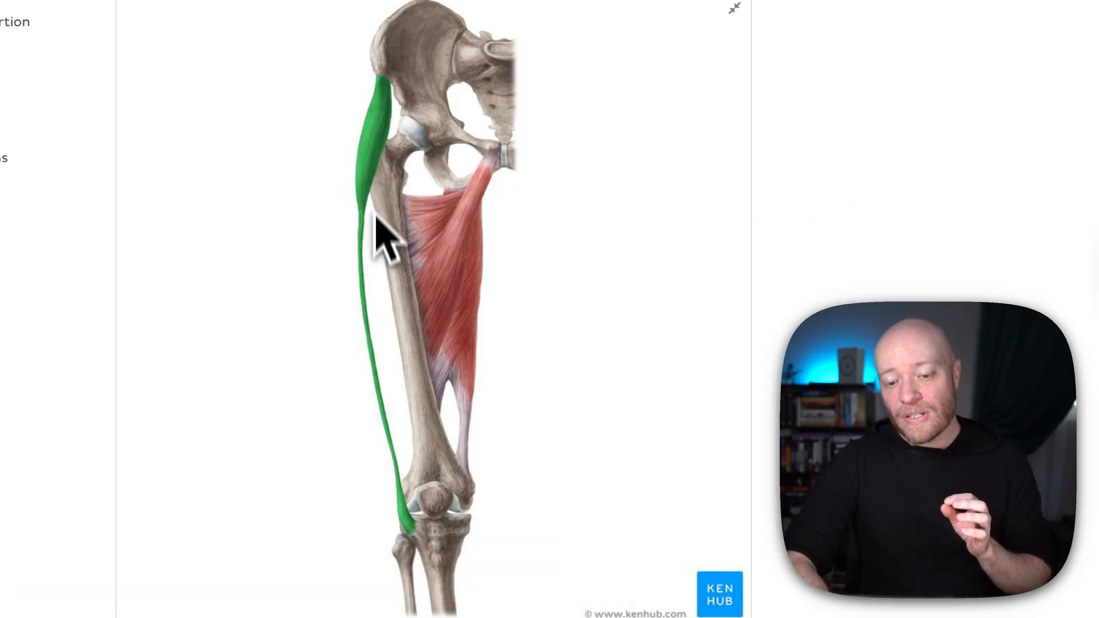
mouse_move(420, 547)
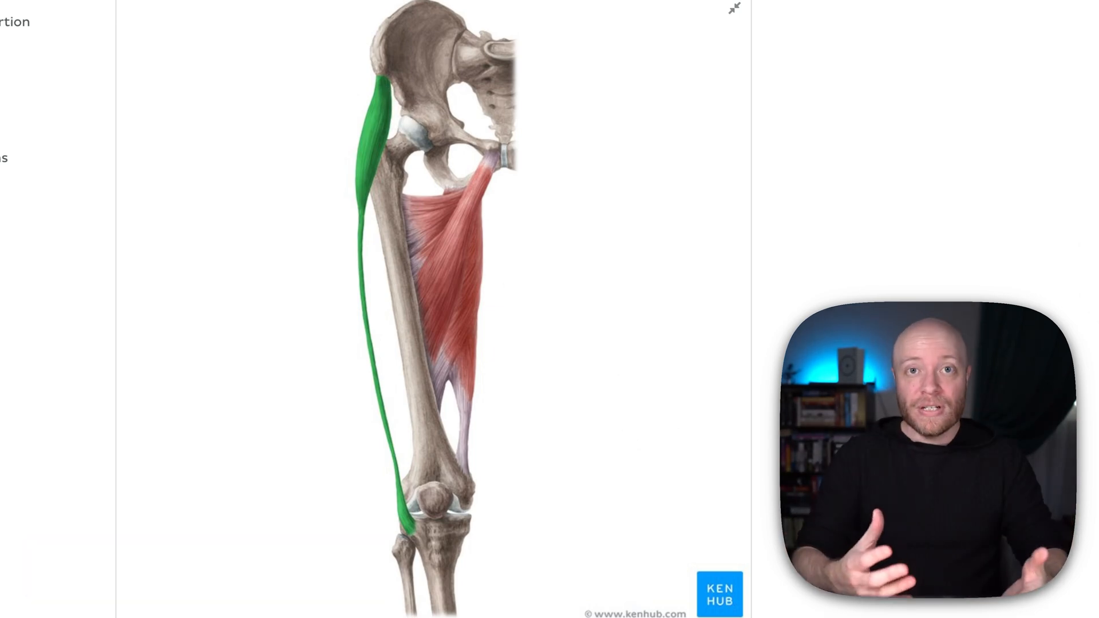
mouse_move(525, 140)
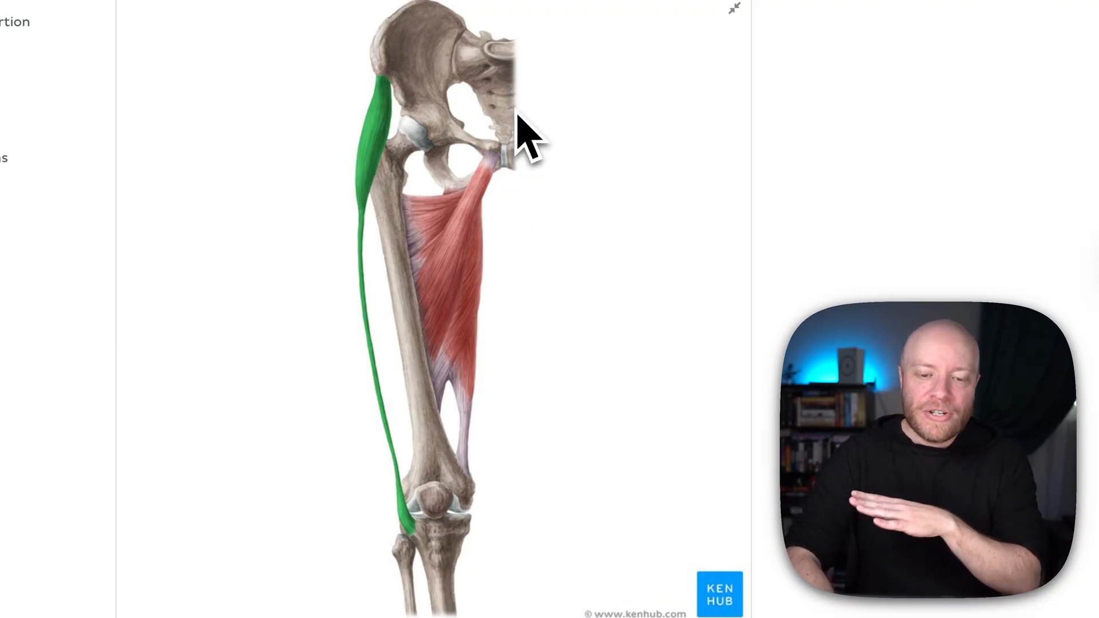
mouse_move(498, 364)
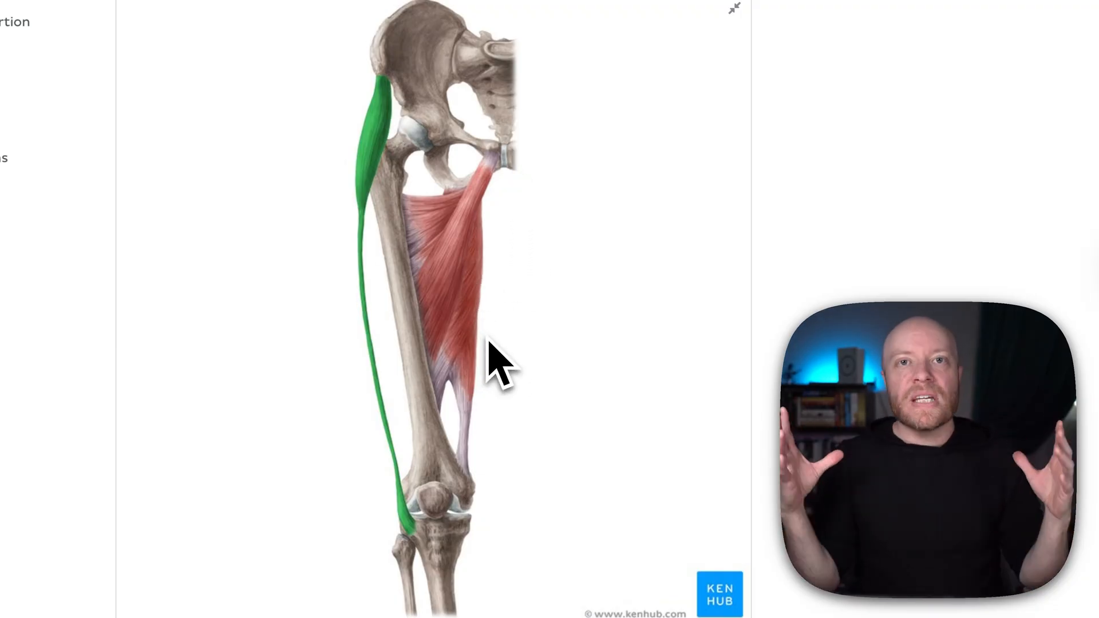
mouse_move(488, 393)
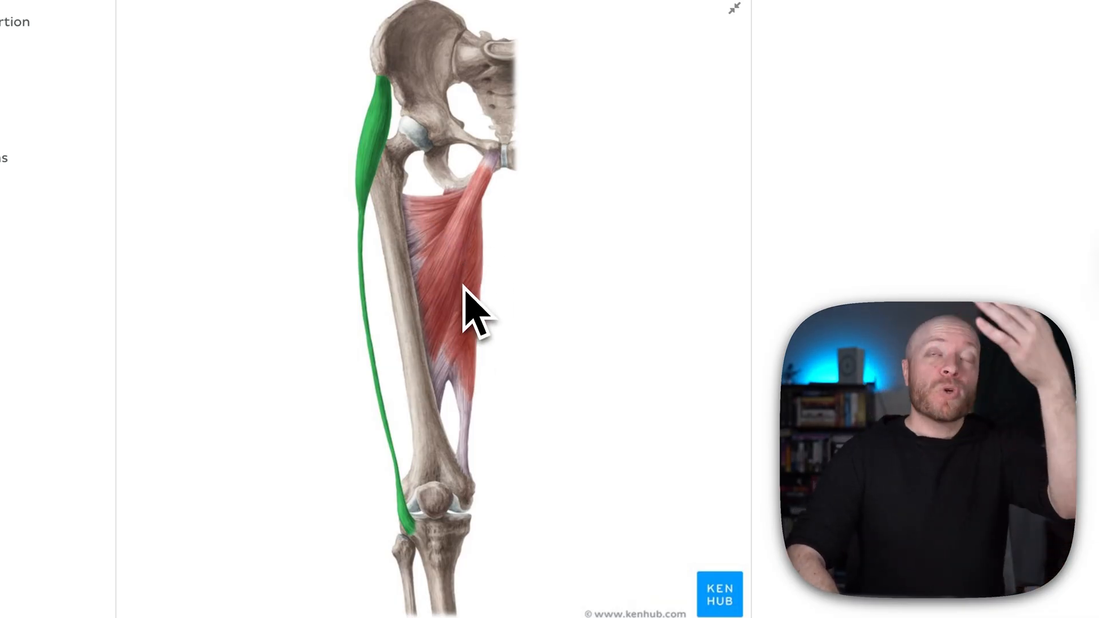
mouse_move(435, 287)
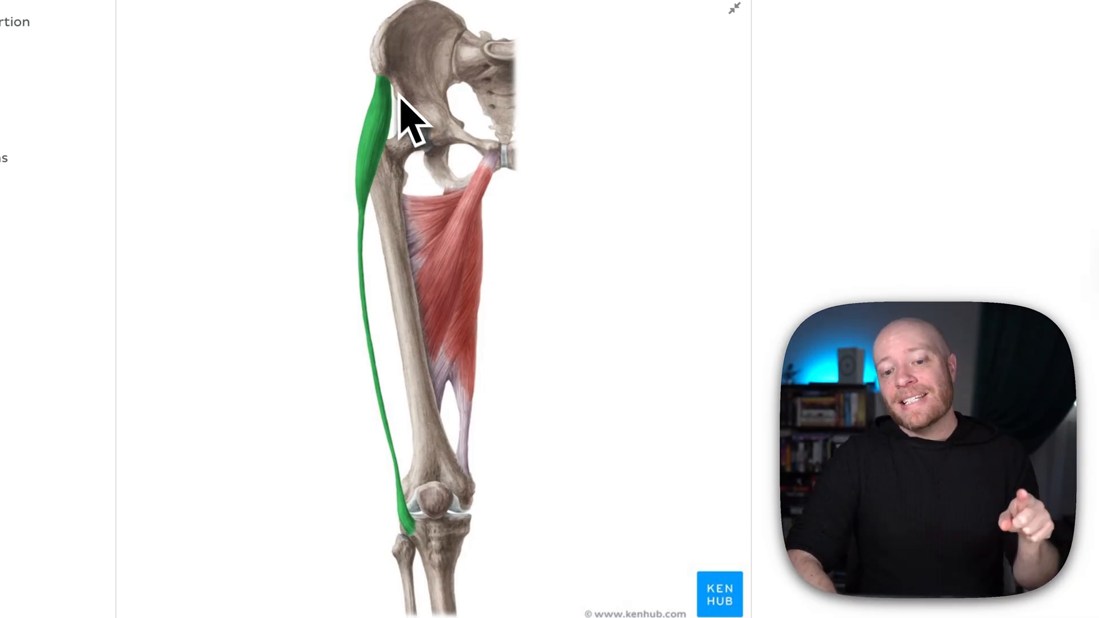
mouse_move(367, 211)
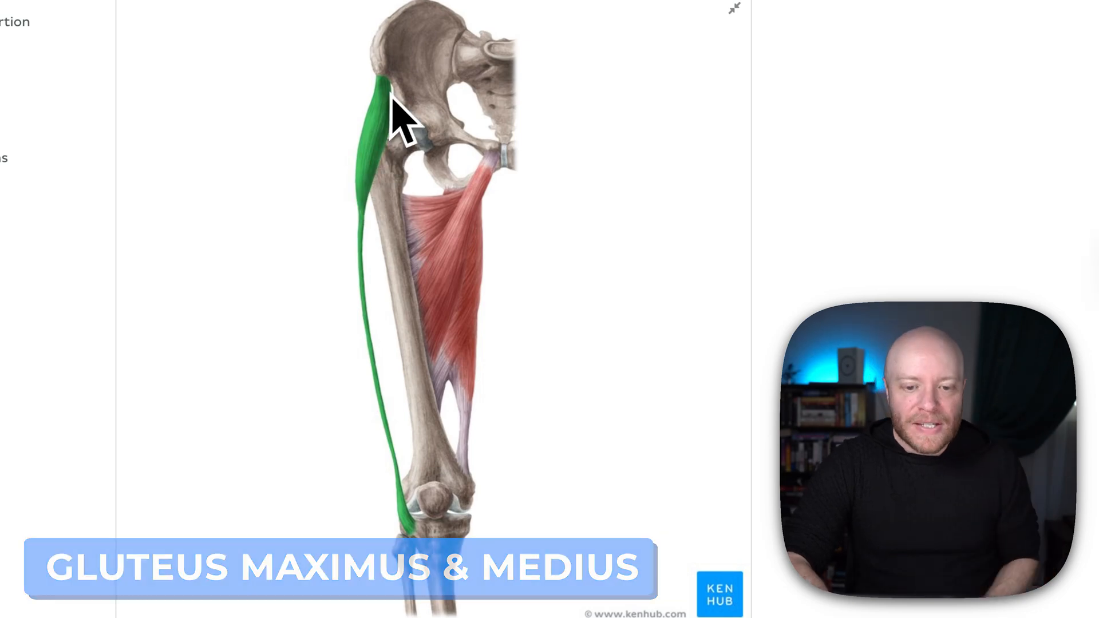
mouse_move(371, 315)
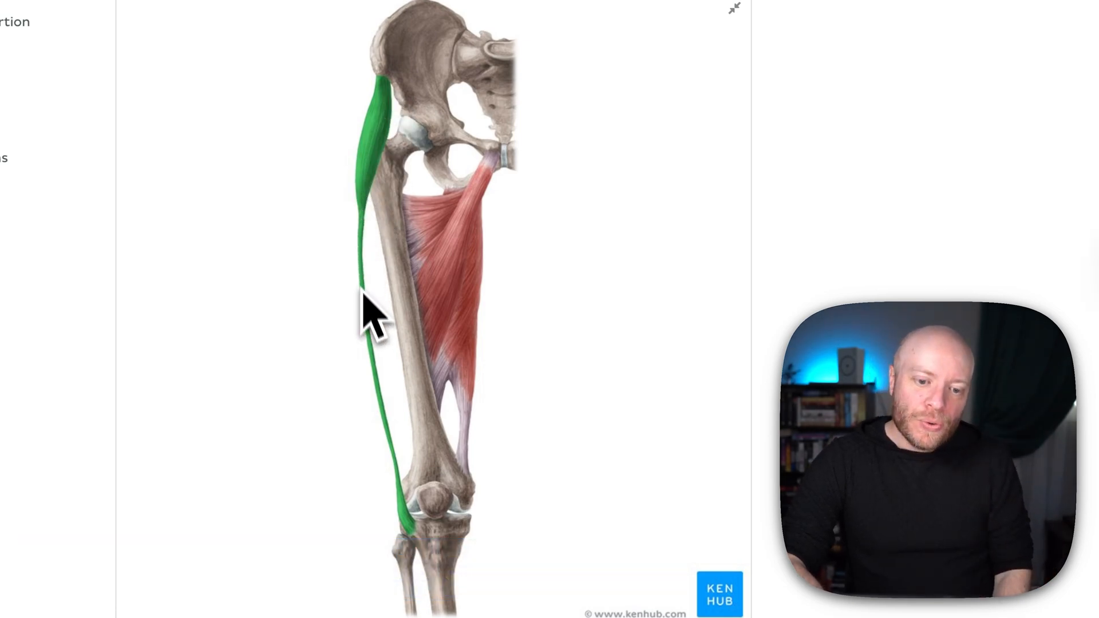
mouse_move(385, 346)
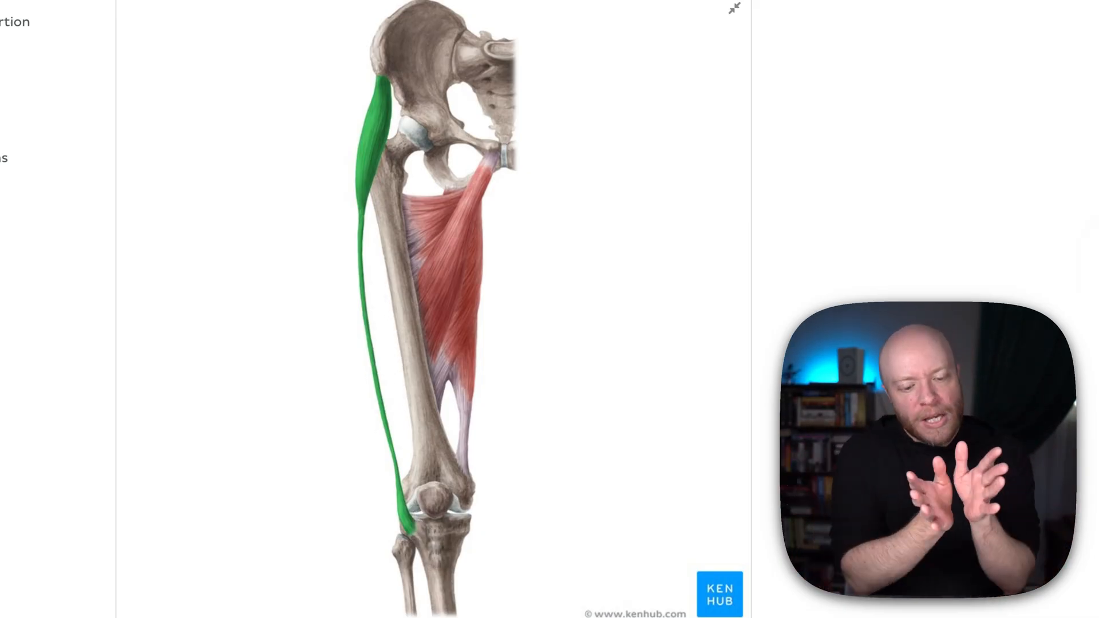
mouse_move(405, 211)
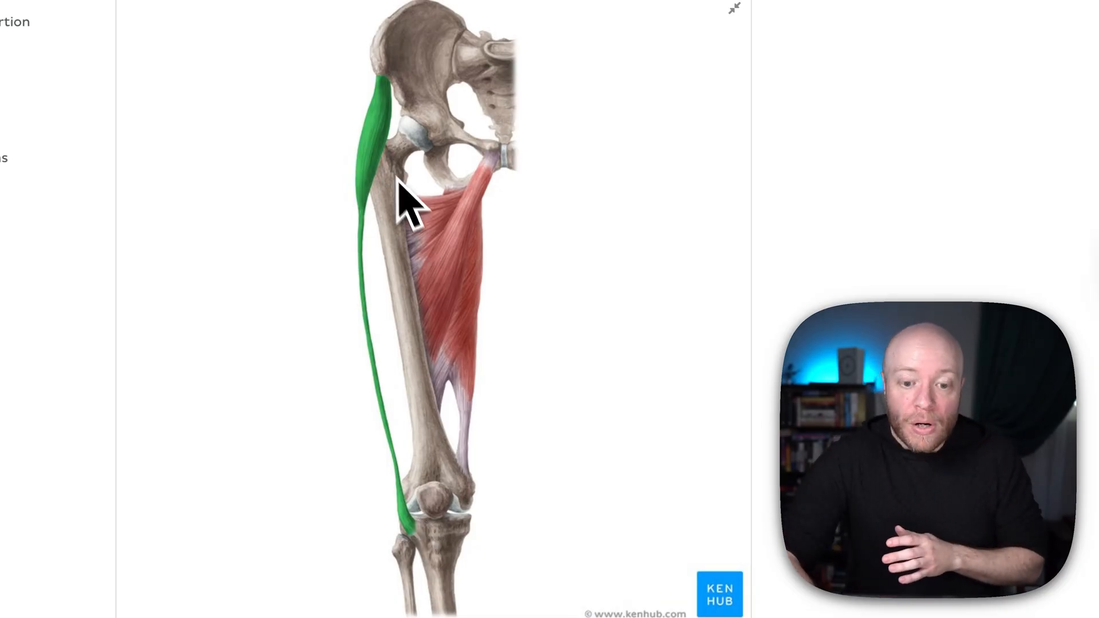
mouse_move(432, 473)
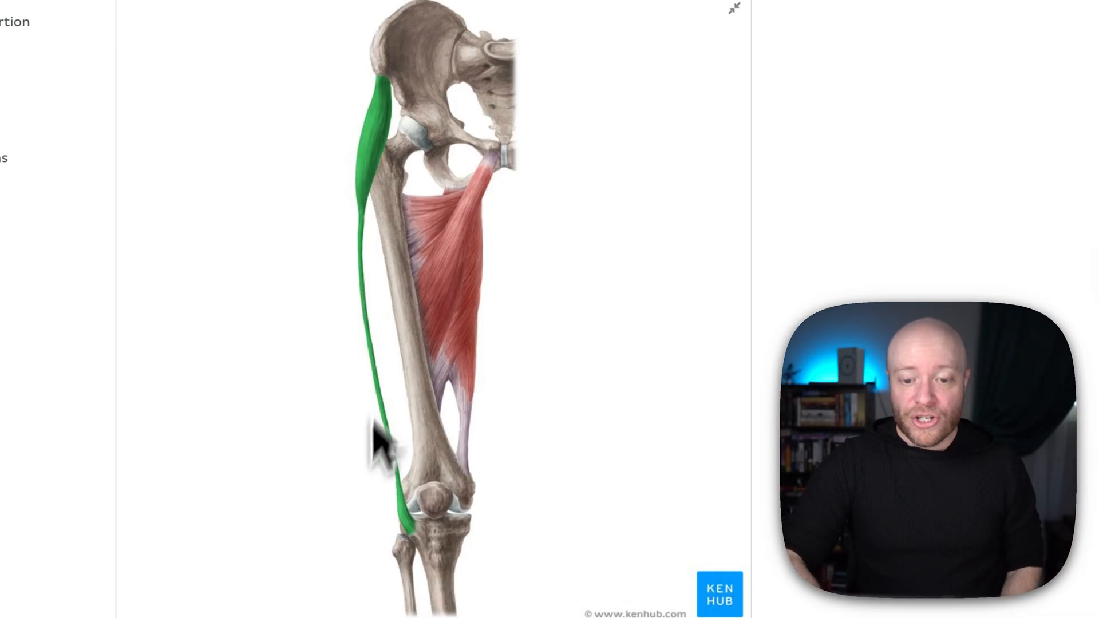
mouse_move(403, 224)
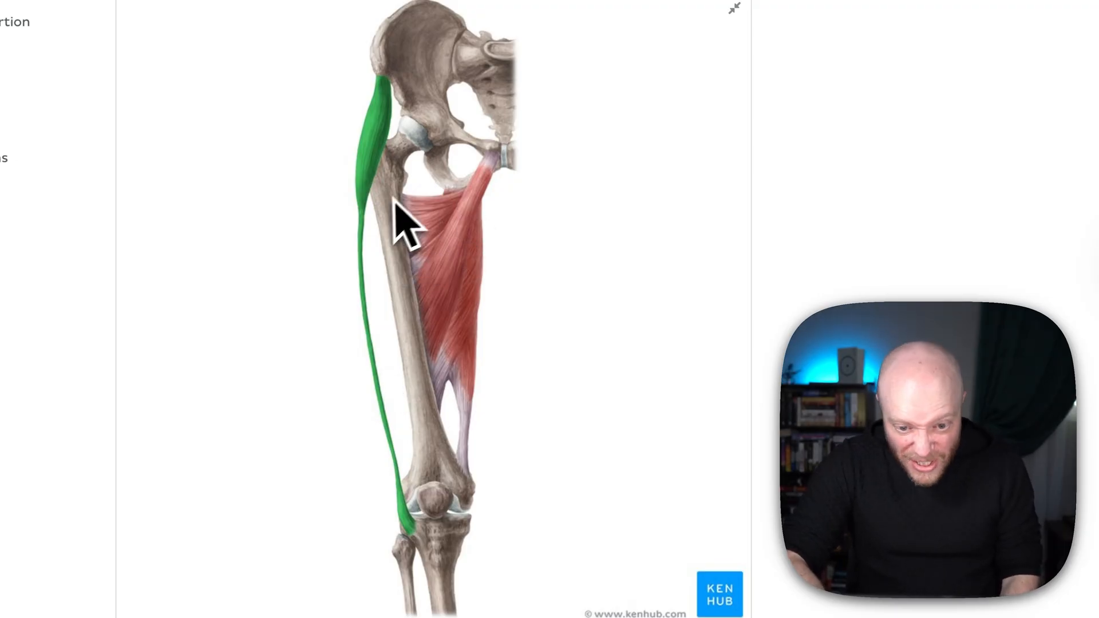
mouse_move(432, 294)
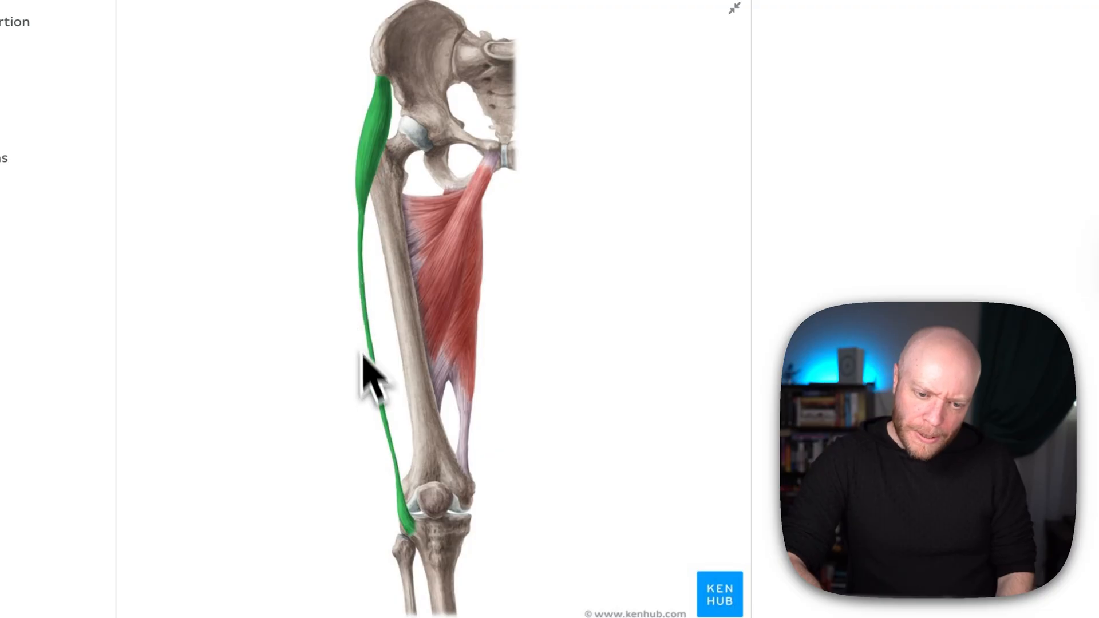
mouse_move(390, 417)
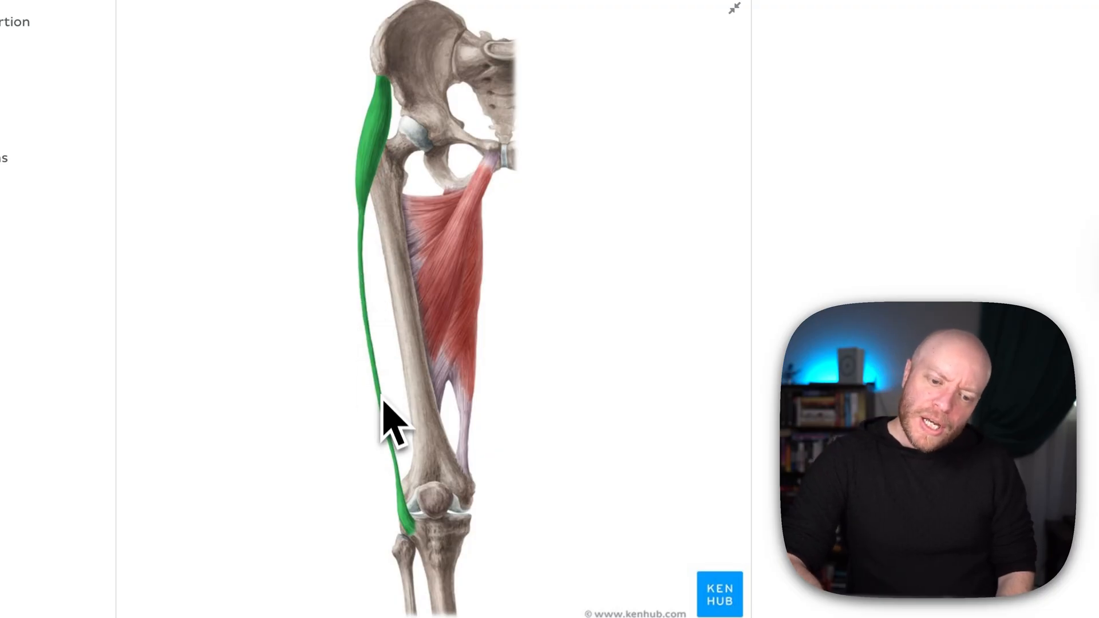
mouse_move(389, 337)
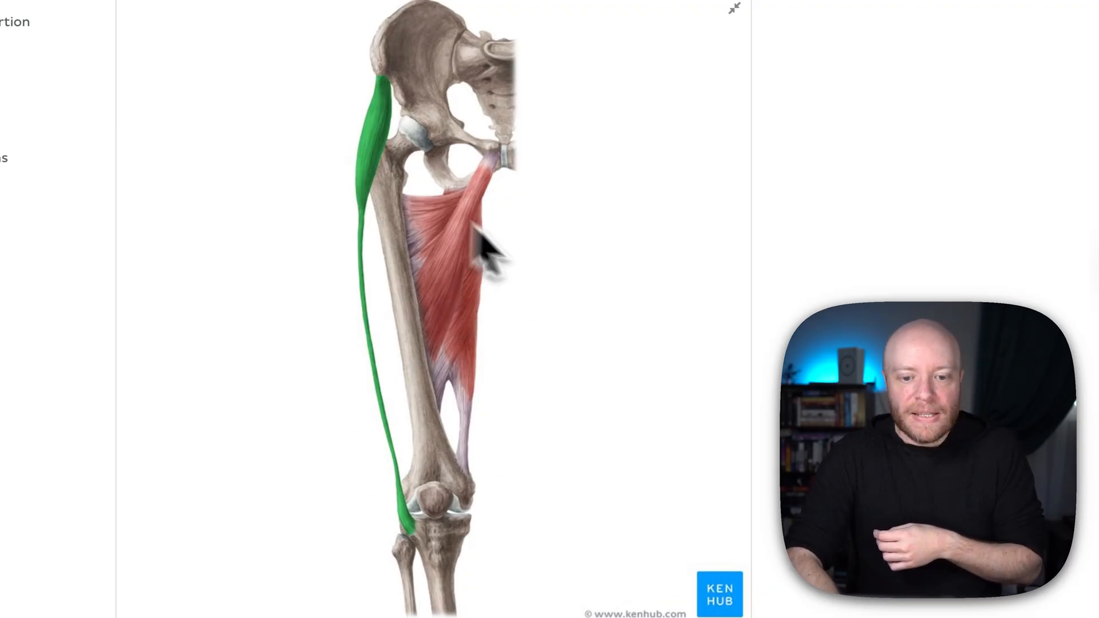
mouse_move(571, 379)
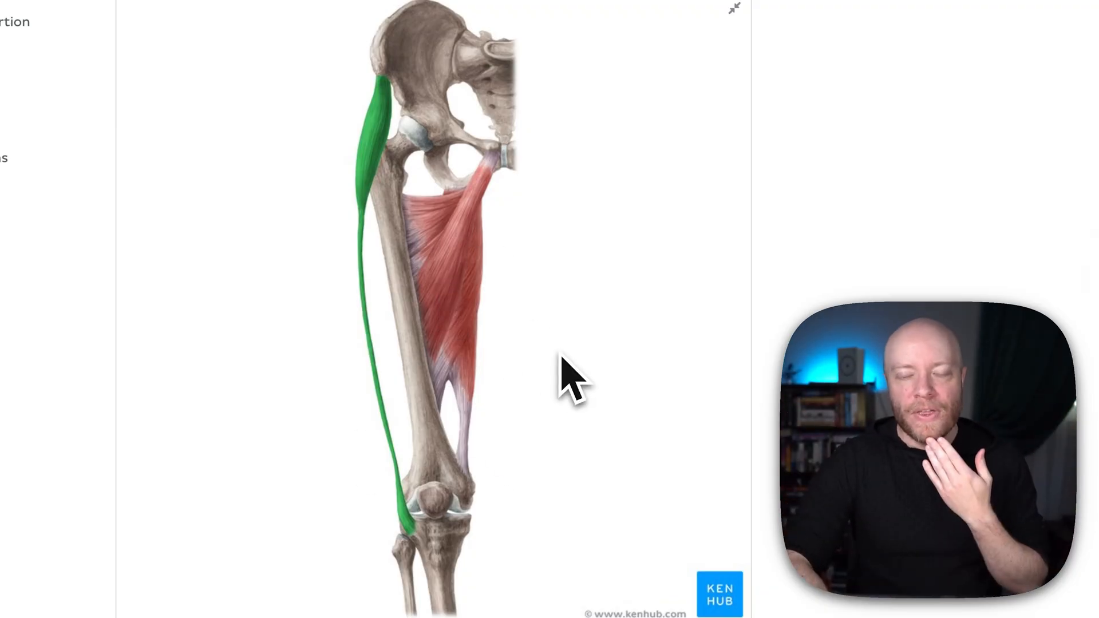
mouse_move(392, 154)
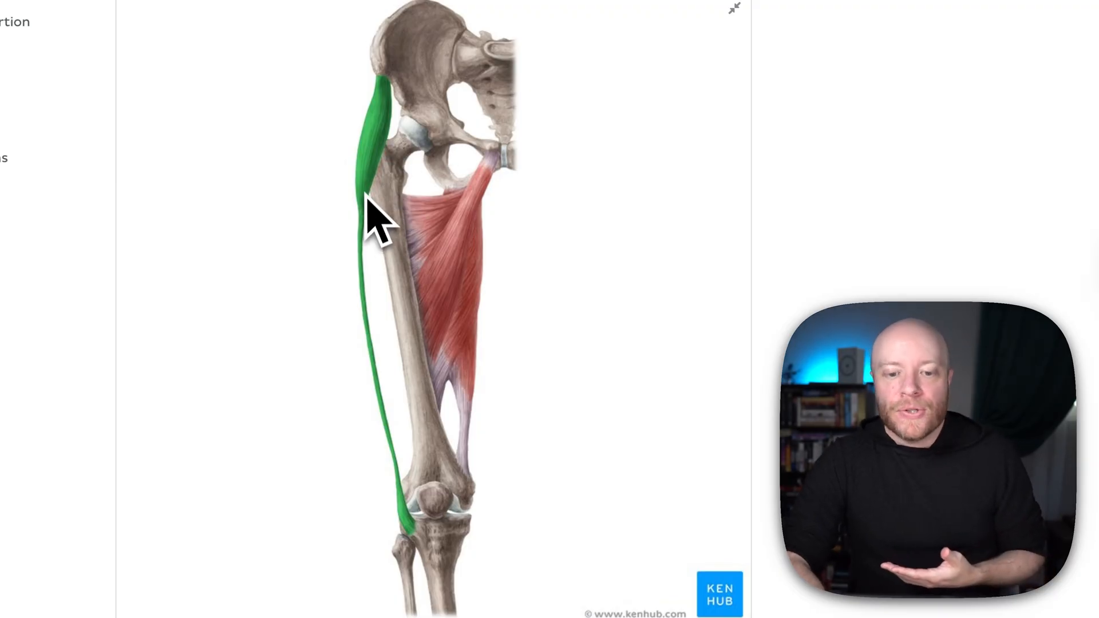
mouse_move(383, 350)
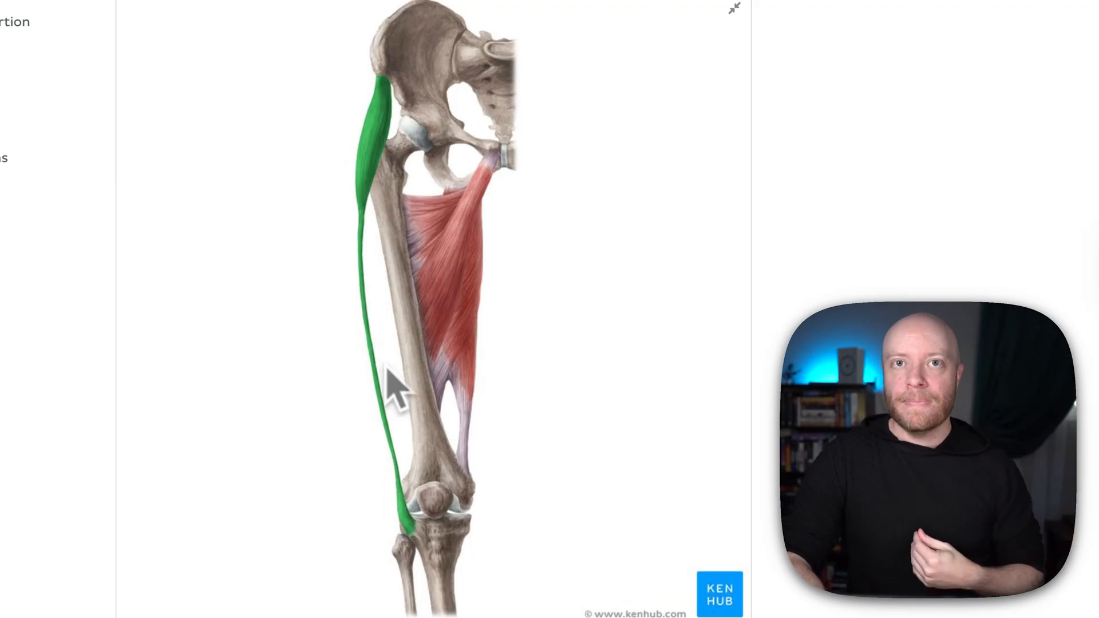
mouse_move(413, 532)
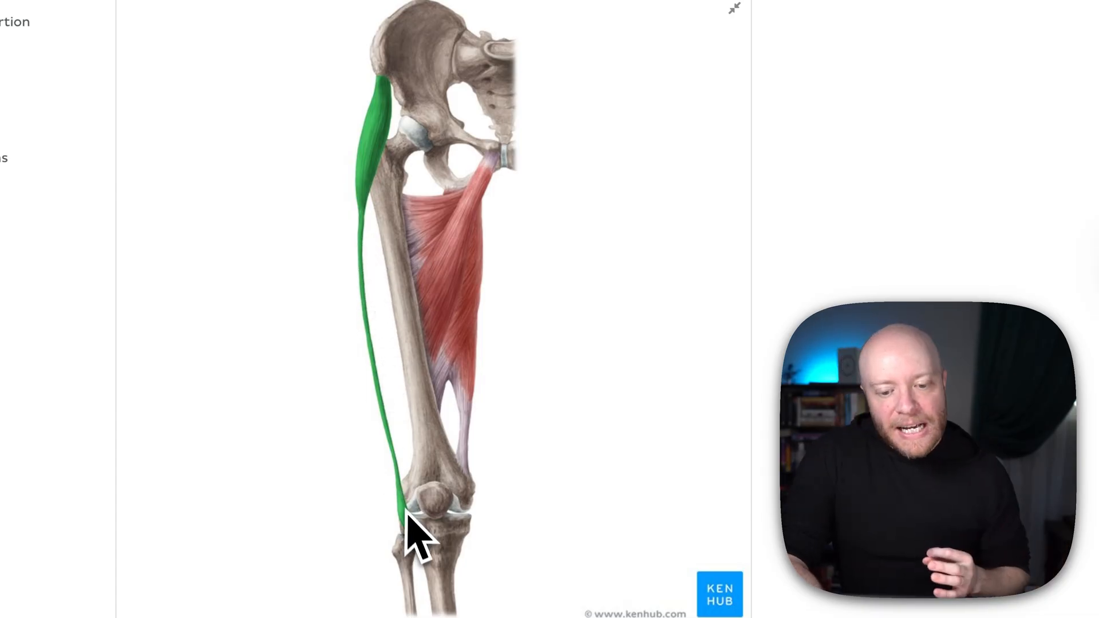
mouse_move(578, 350)
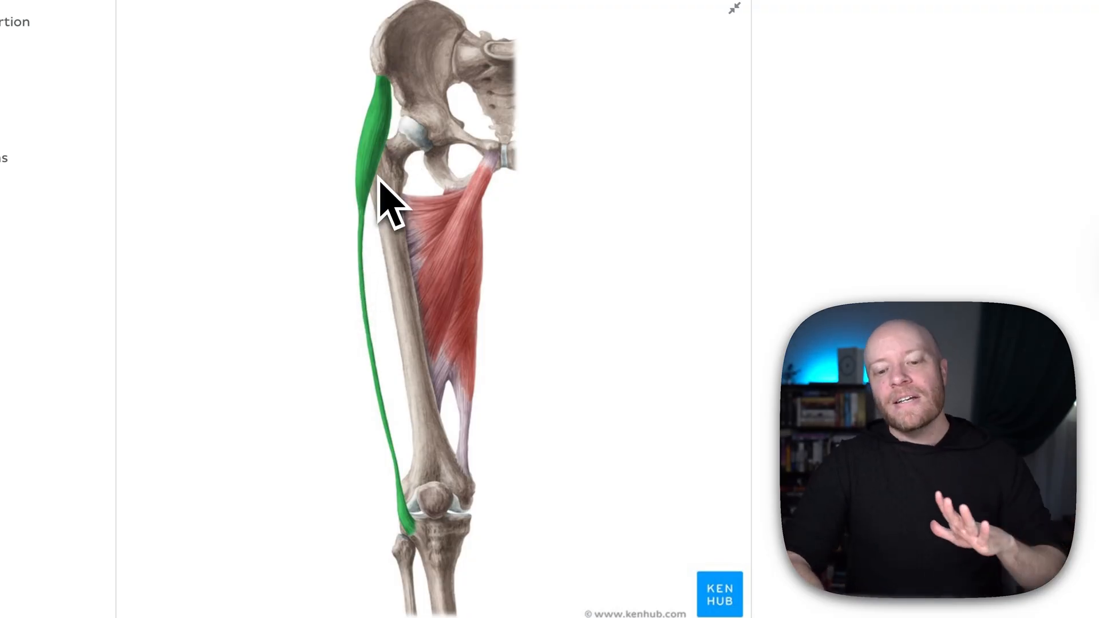
mouse_move(382, 288)
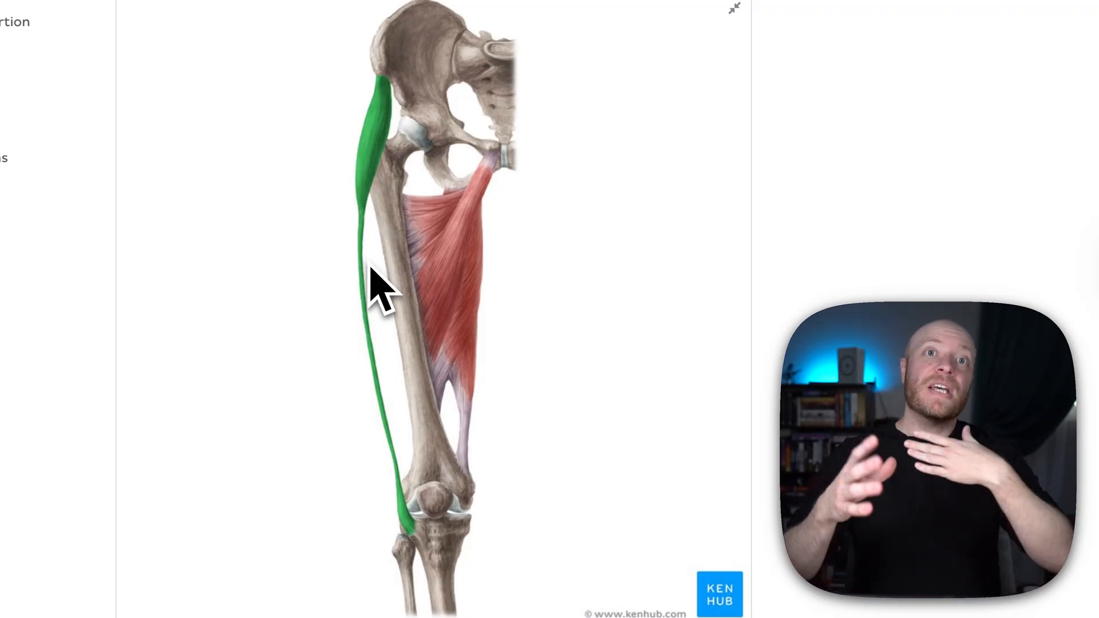
mouse_move(399, 92)
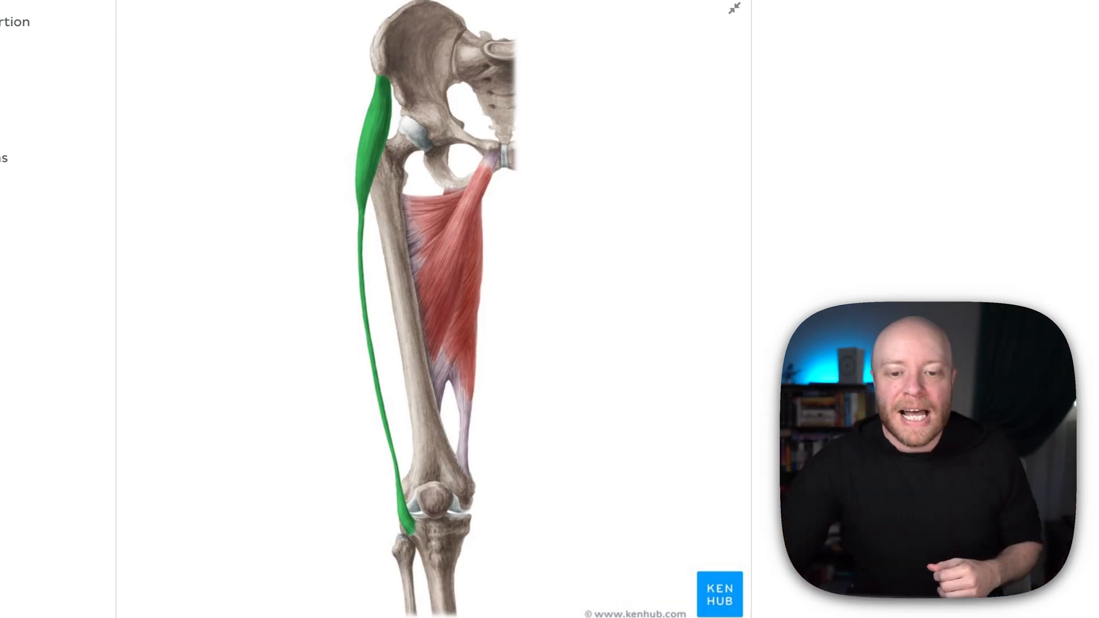
mouse_move(395, 106)
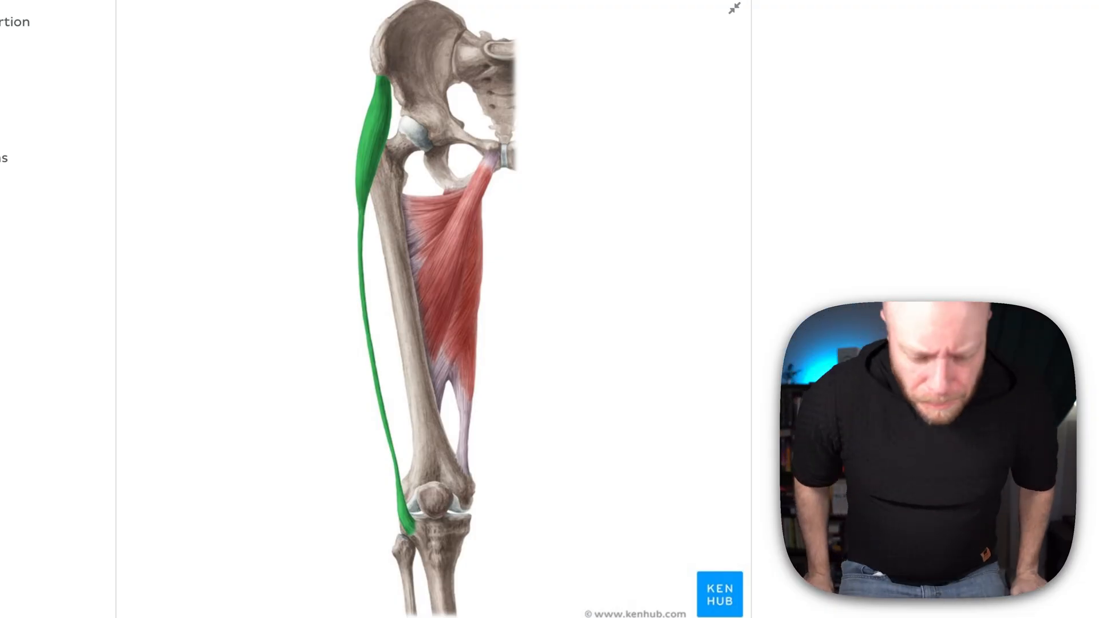
mouse_move(396, 98)
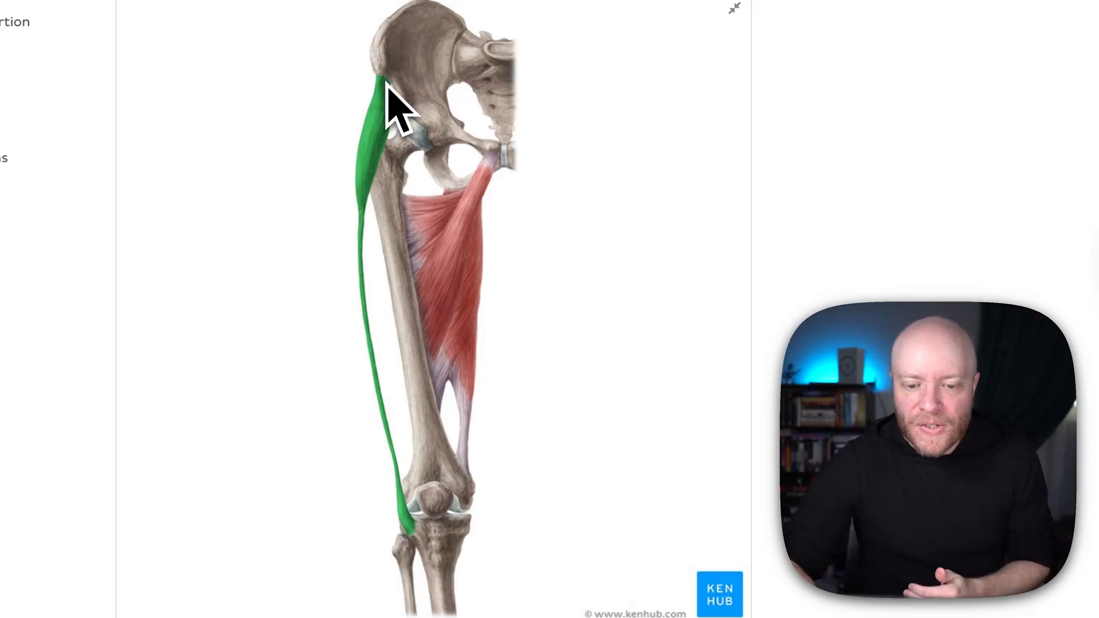
mouse_move(371, 301)
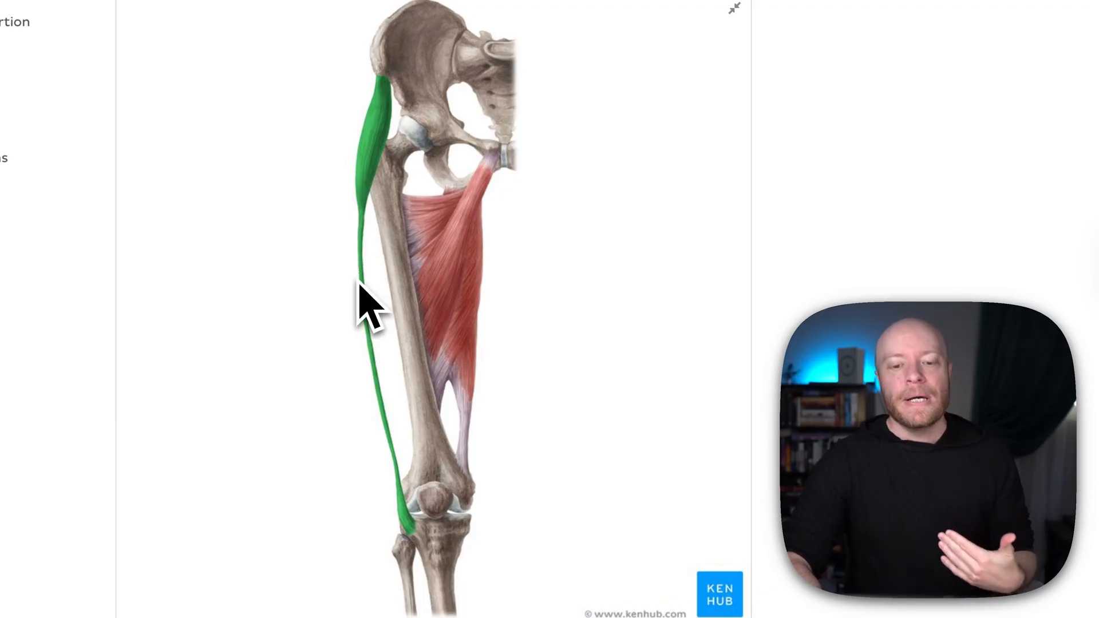
mouse_move(368, 357)
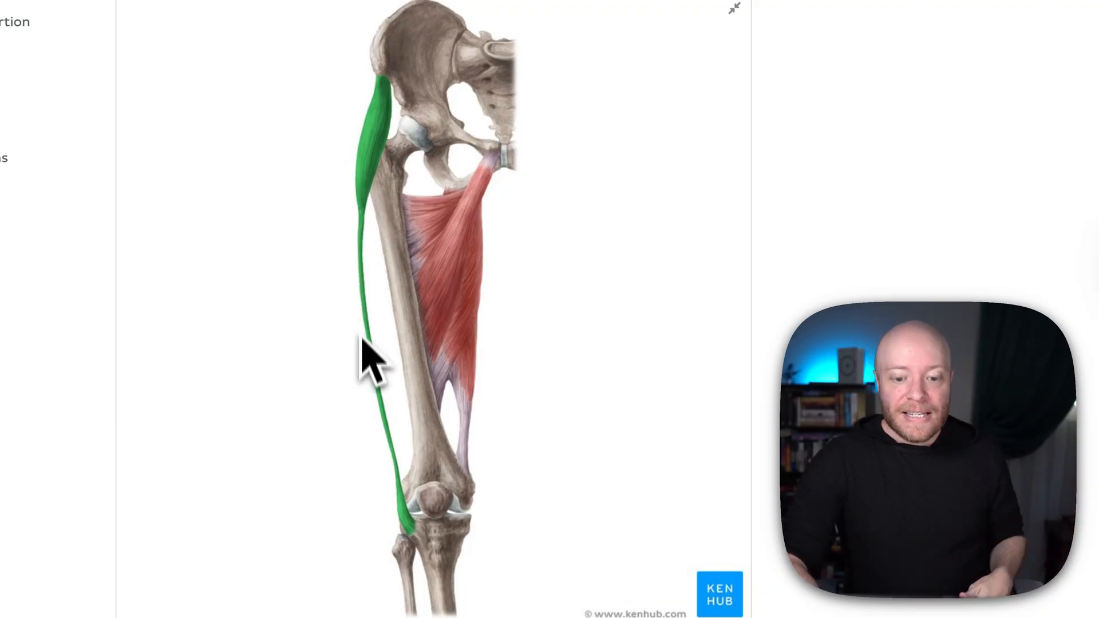
mouse_move(431, 554)
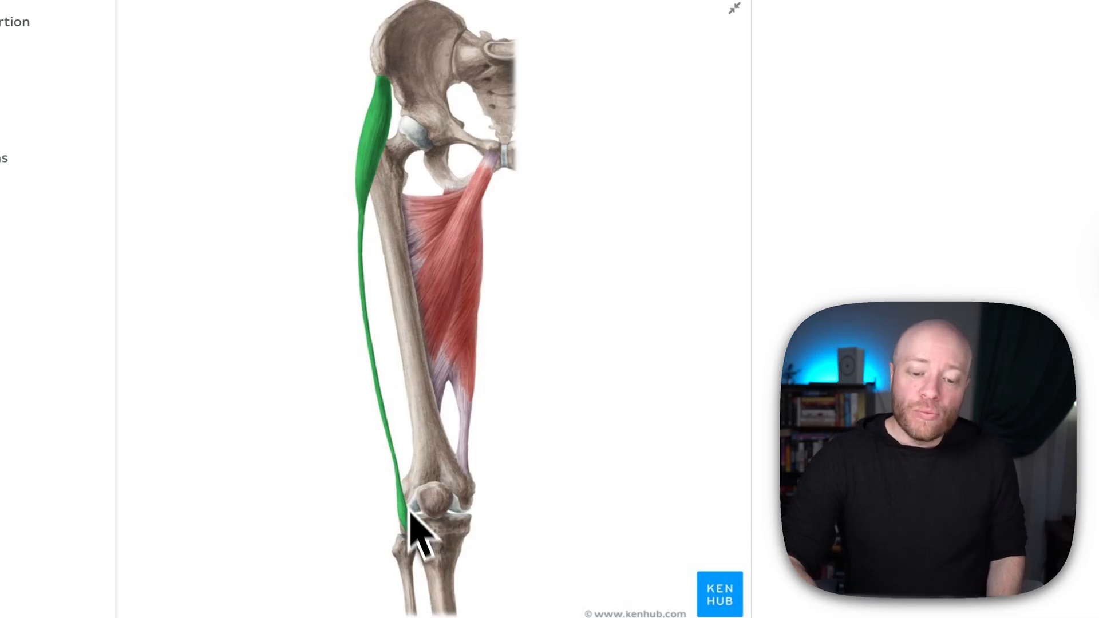
mouse_move(431, 571)
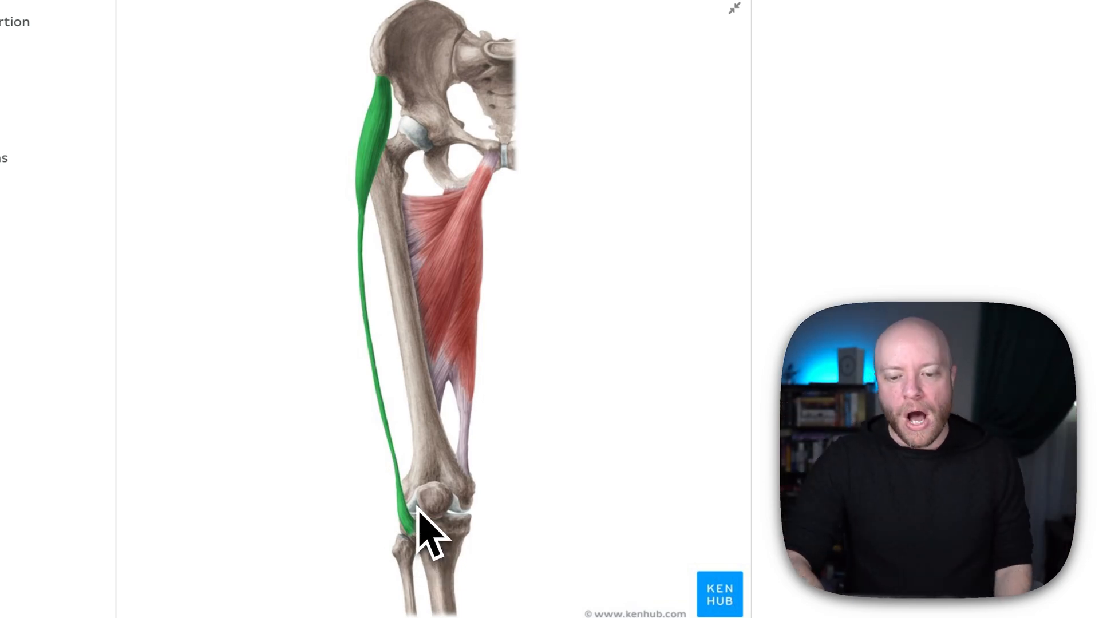
mouse_move(414, 350)
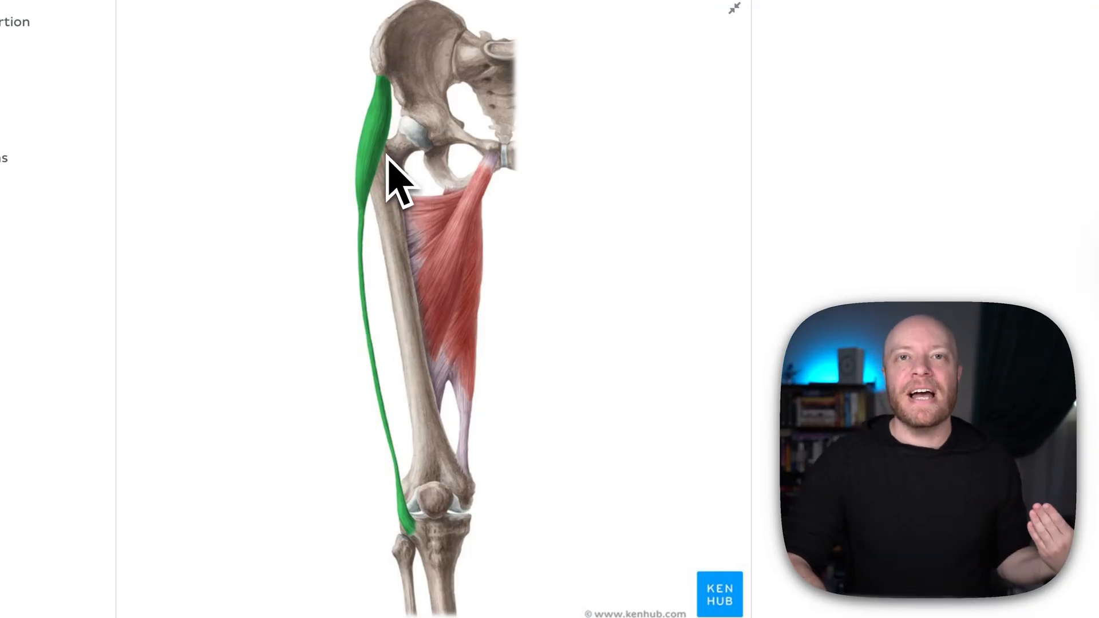
mouse_move(392, 105)
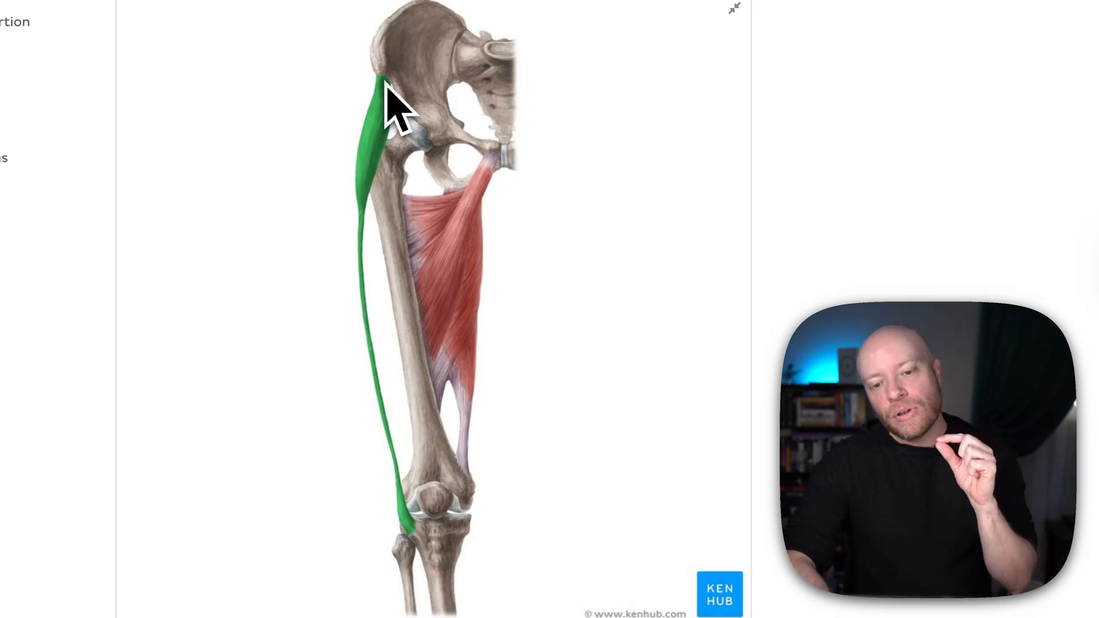
mouse_move(393, 196)
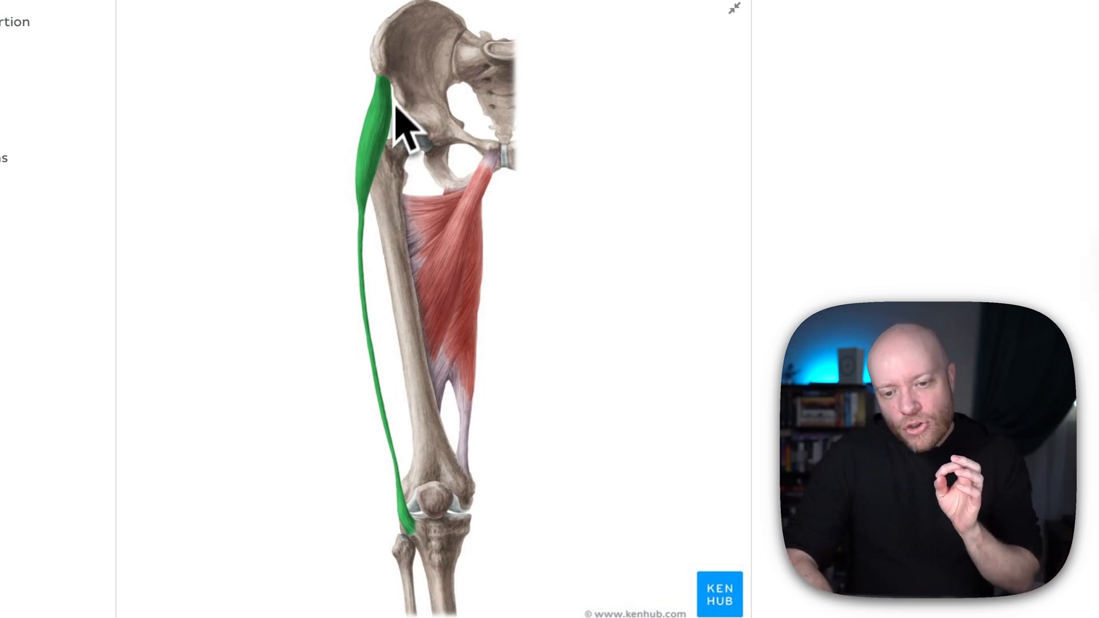
mouse_move(434, 158)
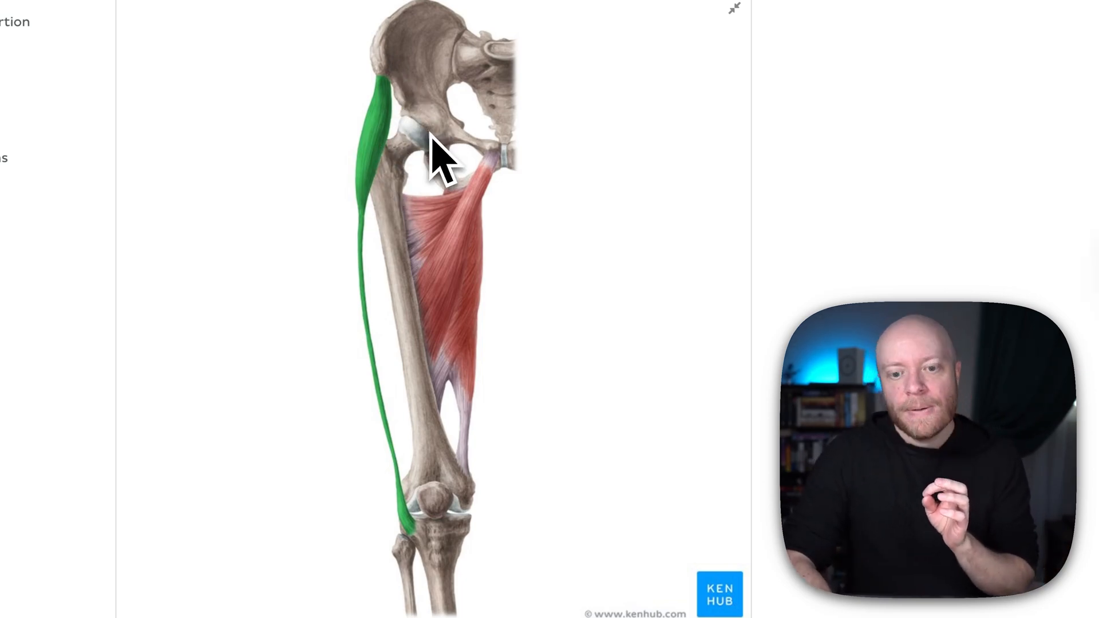
mouse_move(568, 176)
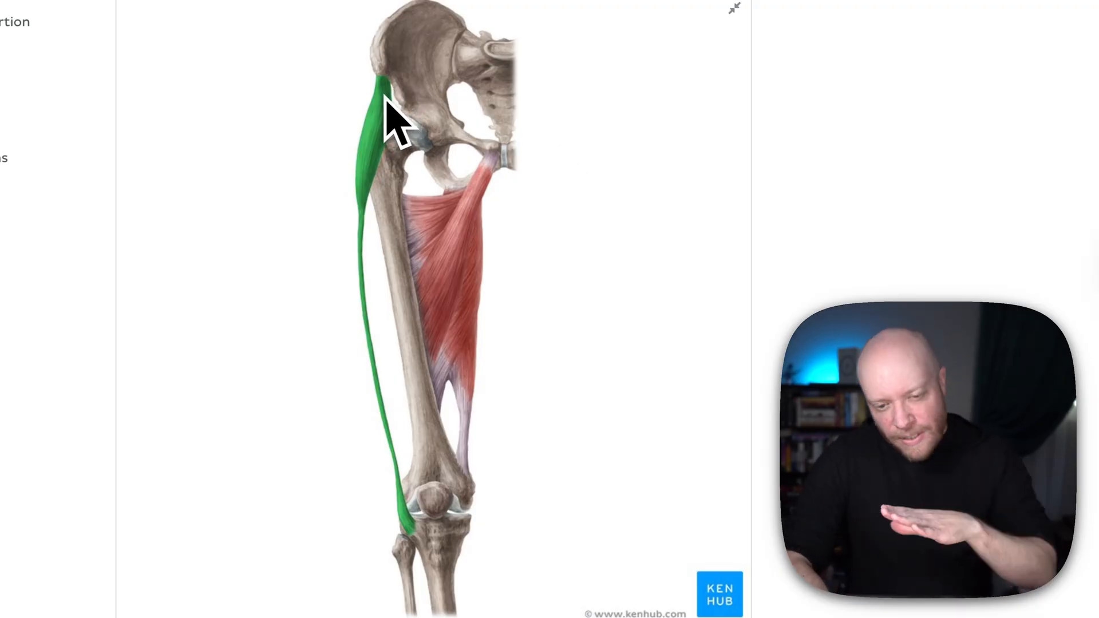
mouse_move(396, 179)
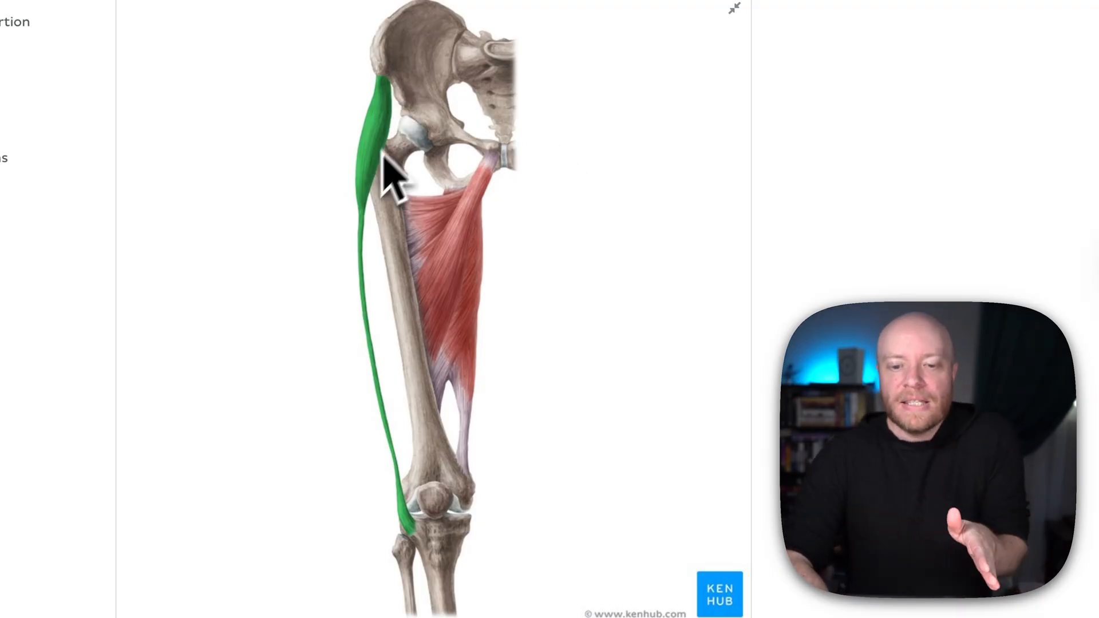
mouse_move(432, 158)
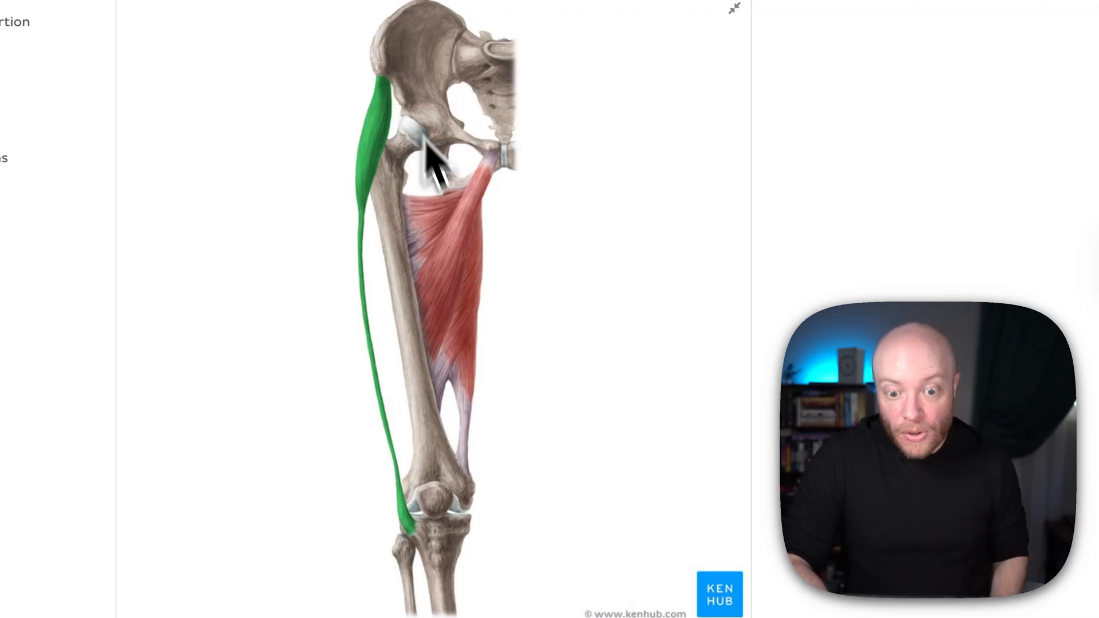
mouse_move(375, 144)
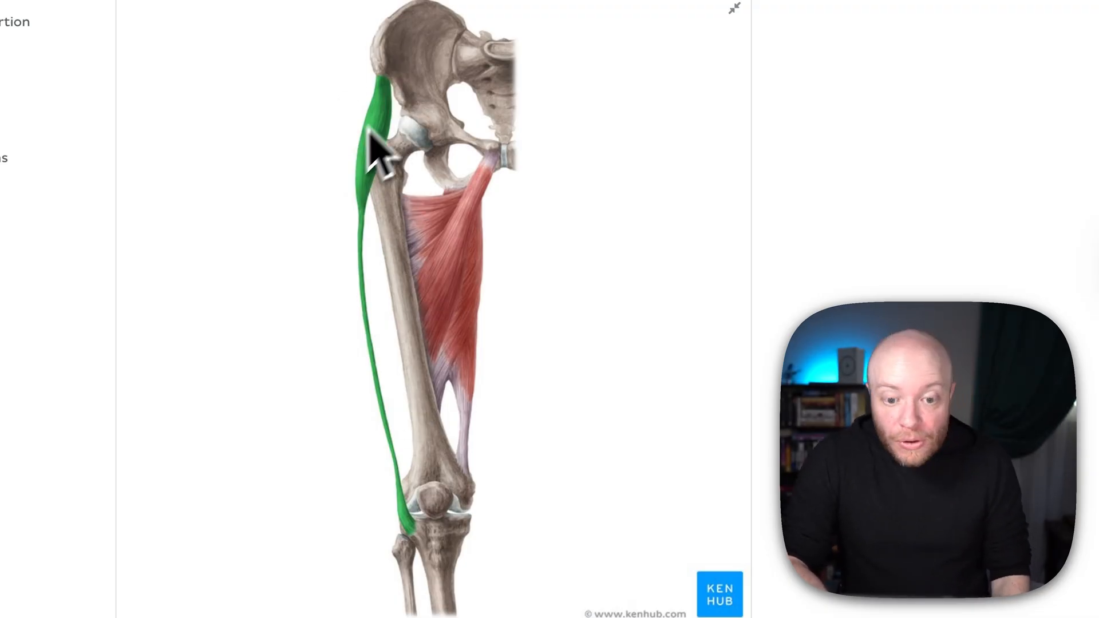
mouse_move(399, 308)
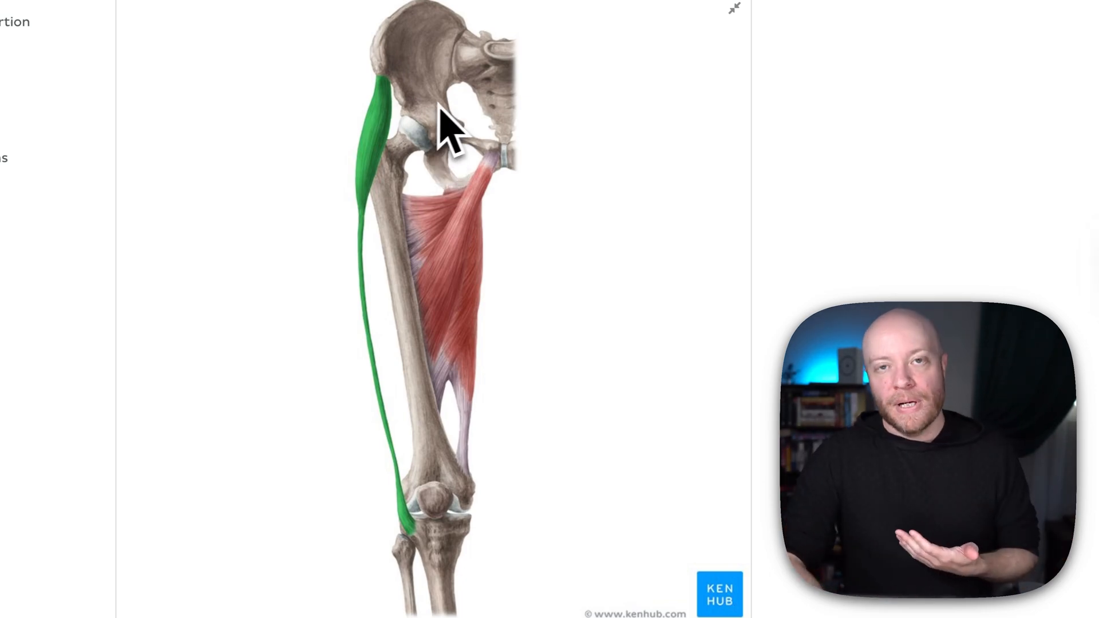
mouse_move(389, 158)
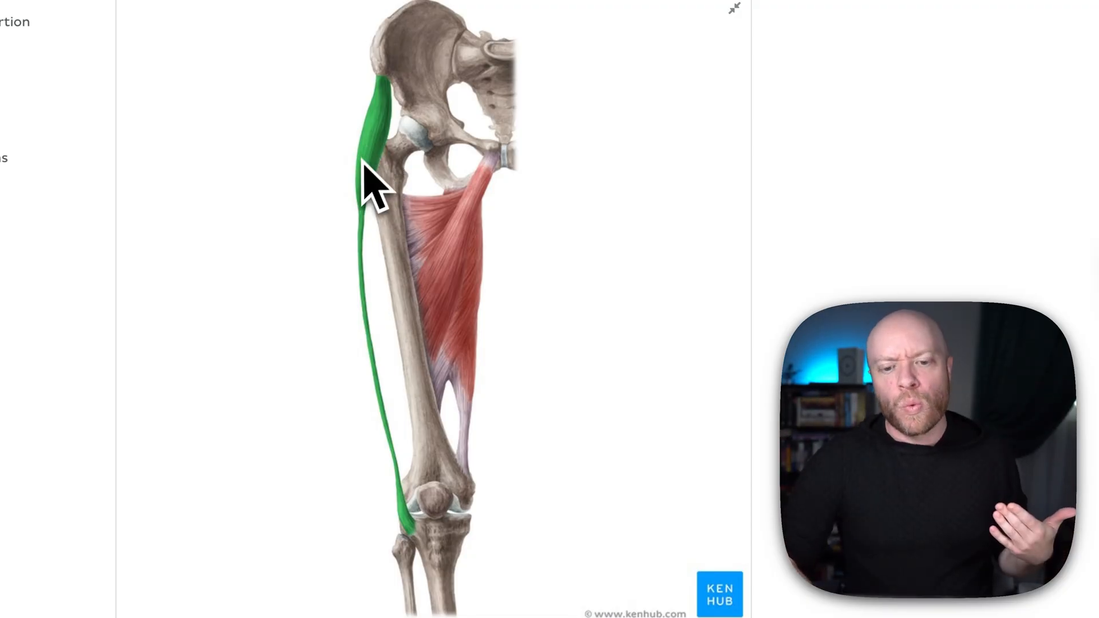
mouse_move(480, 154)
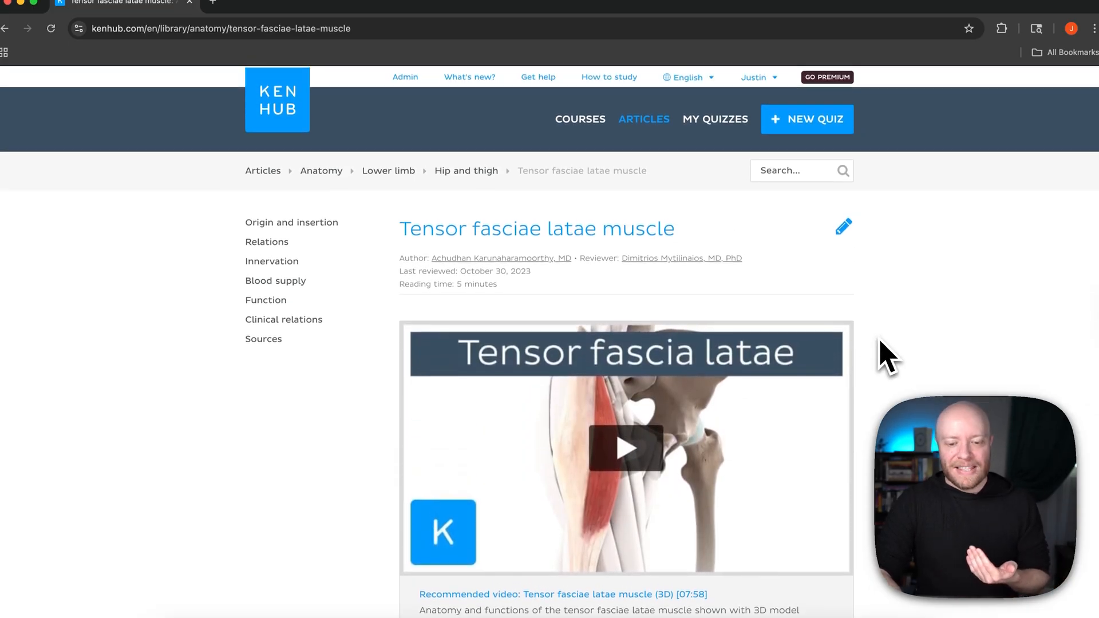
Step: Scroll past the introduction, key facts table and contents box to the Origin and insertion illustration
scroll("down", 3)
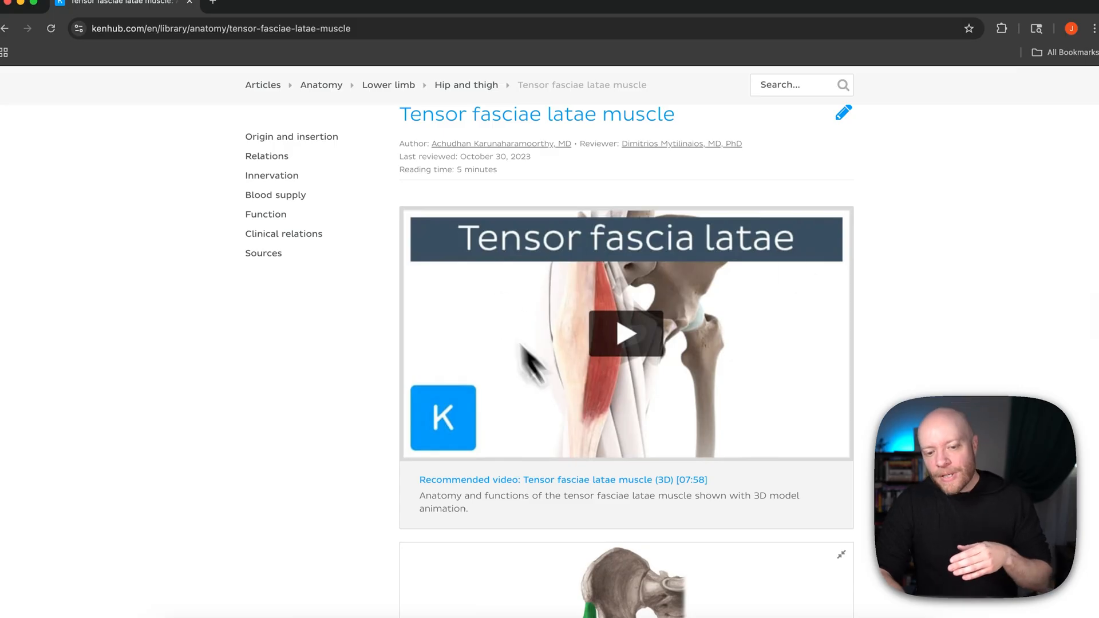
mouse_move(891, 336)
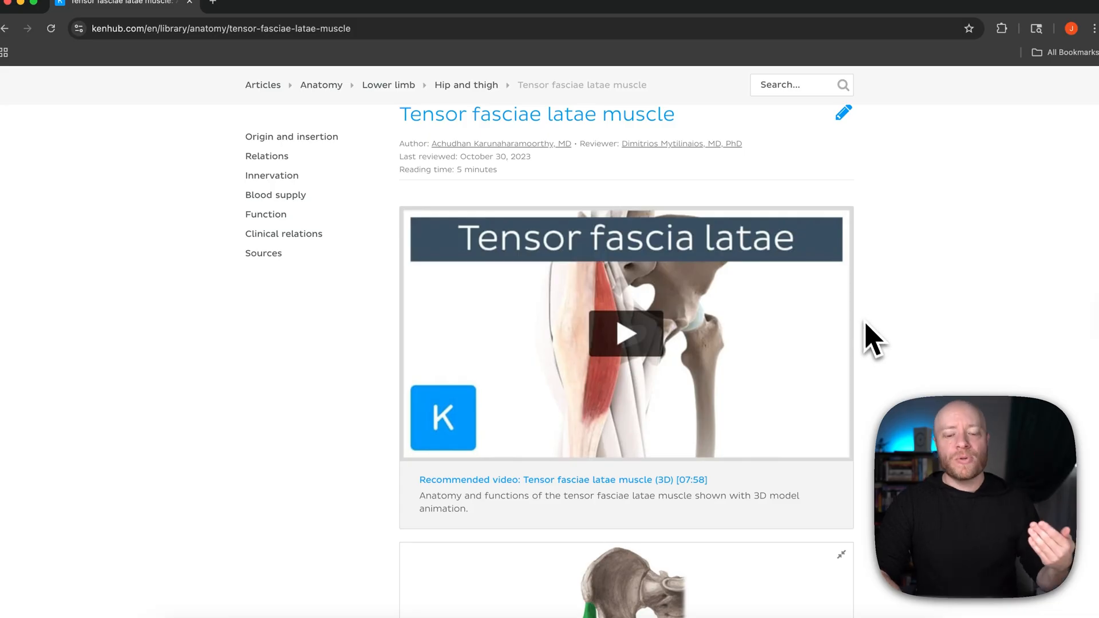
mouse_move(878, 379)
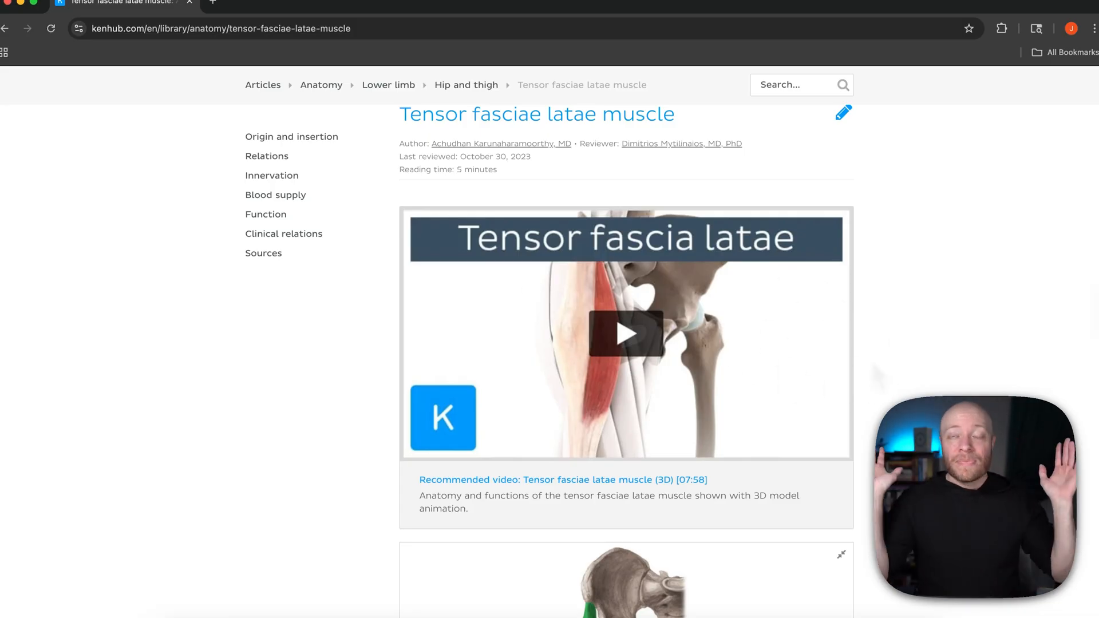
scroll("down", 3)
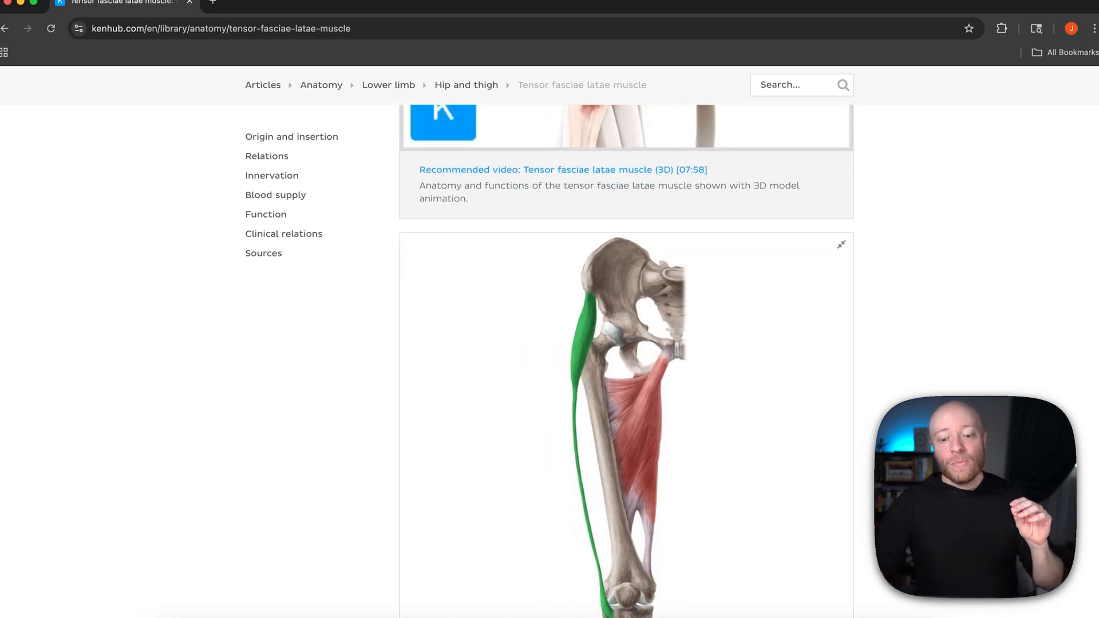
scroll("down", 3)
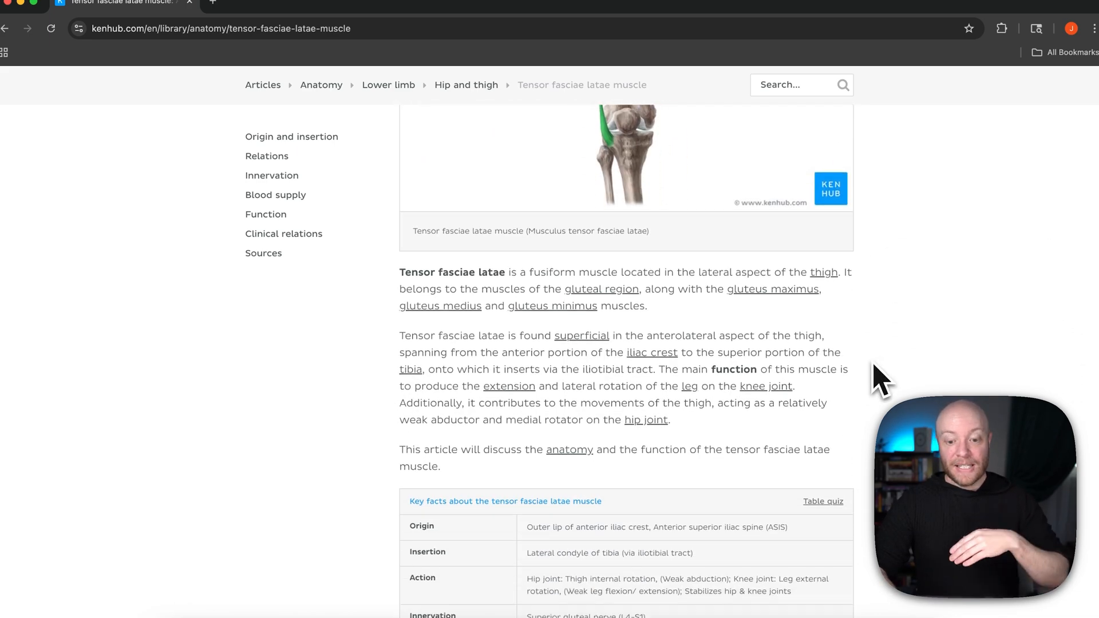
mouse_move(881, 393)
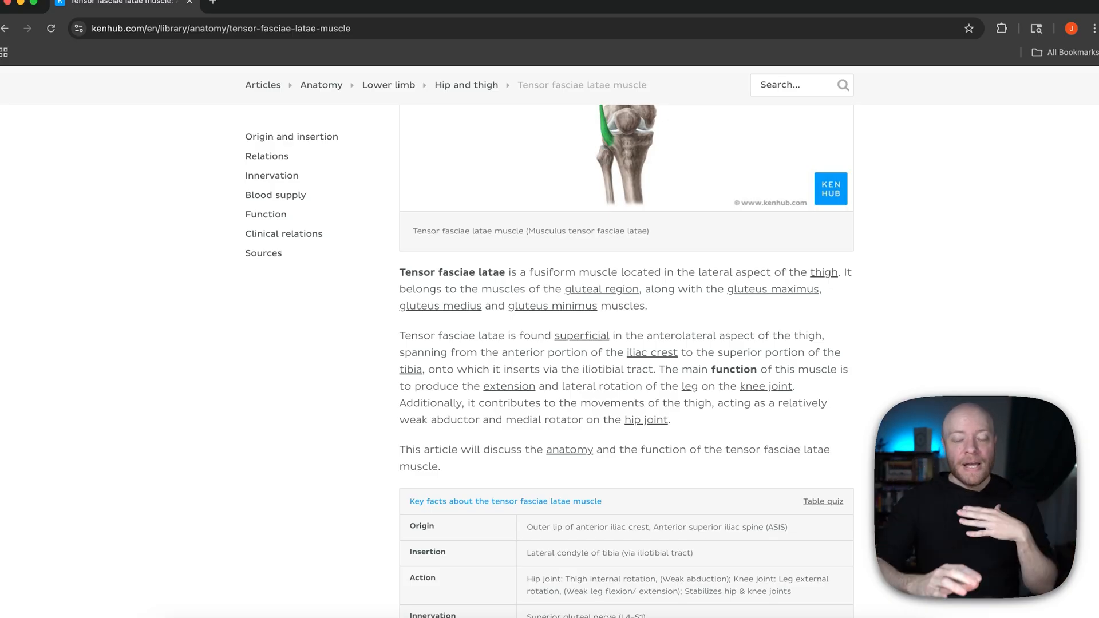
mouse_move(882, 393)
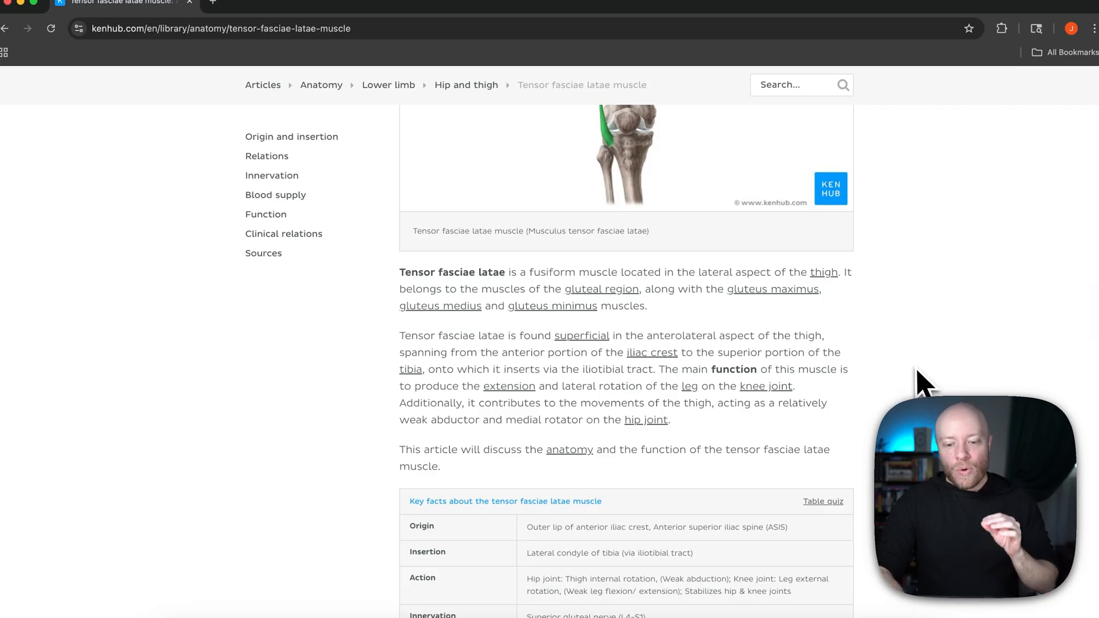
scroll("down", 3)
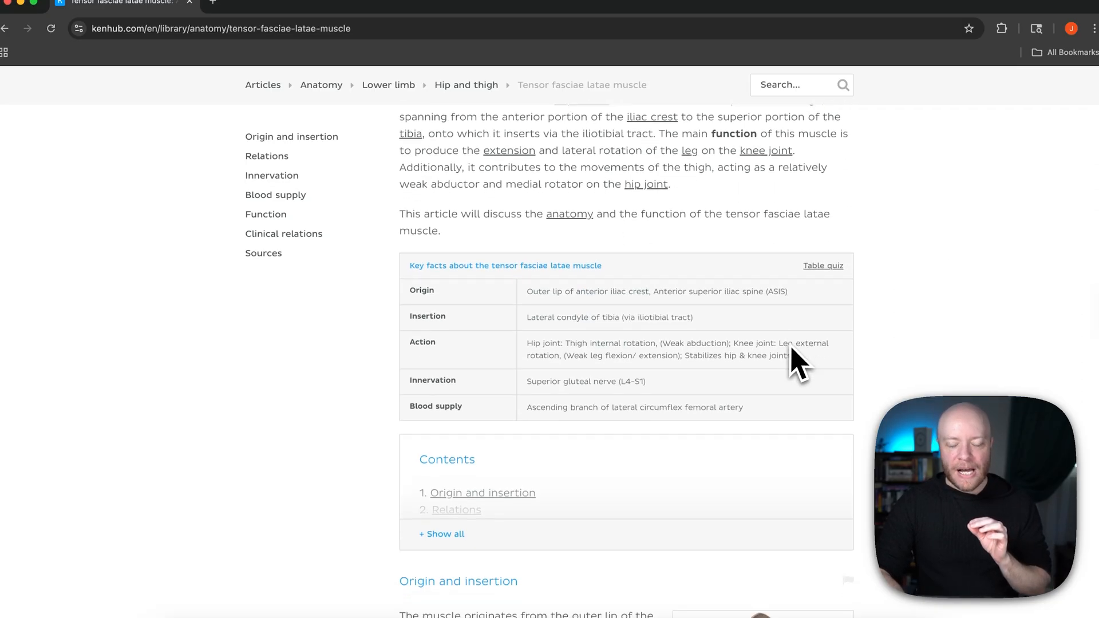
scroll("down", 3)
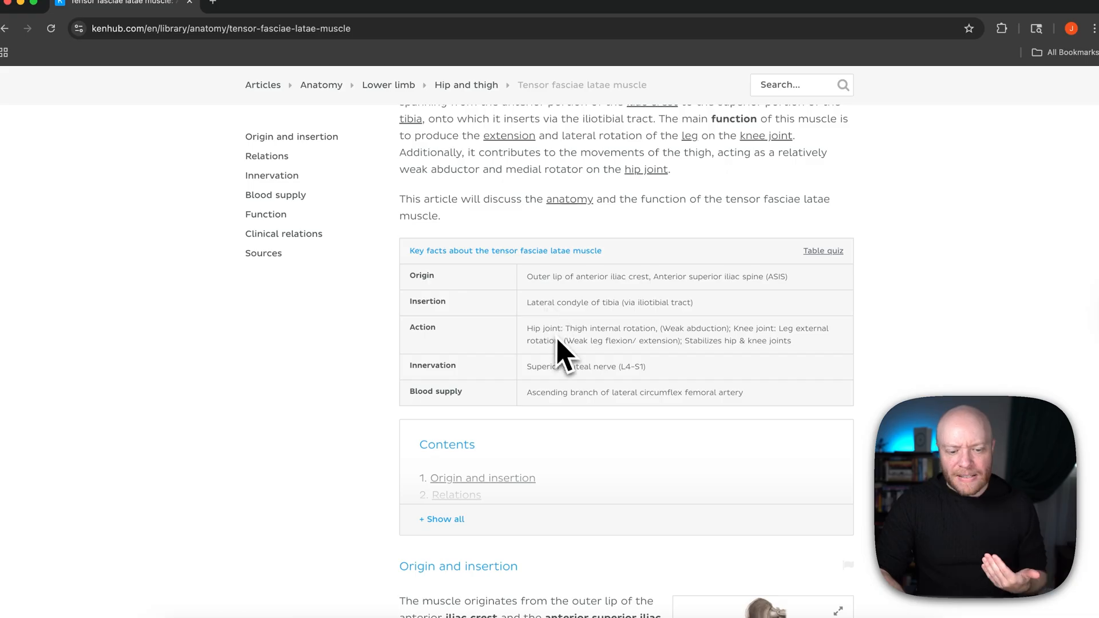
scroll("down", 3)
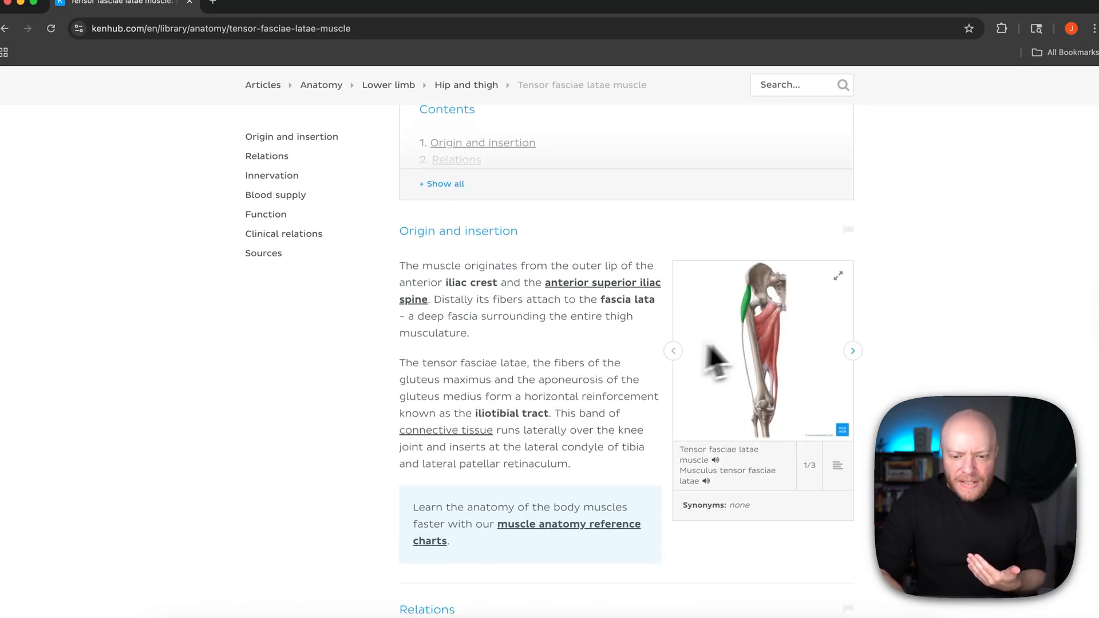
mouse_move(891, 385)
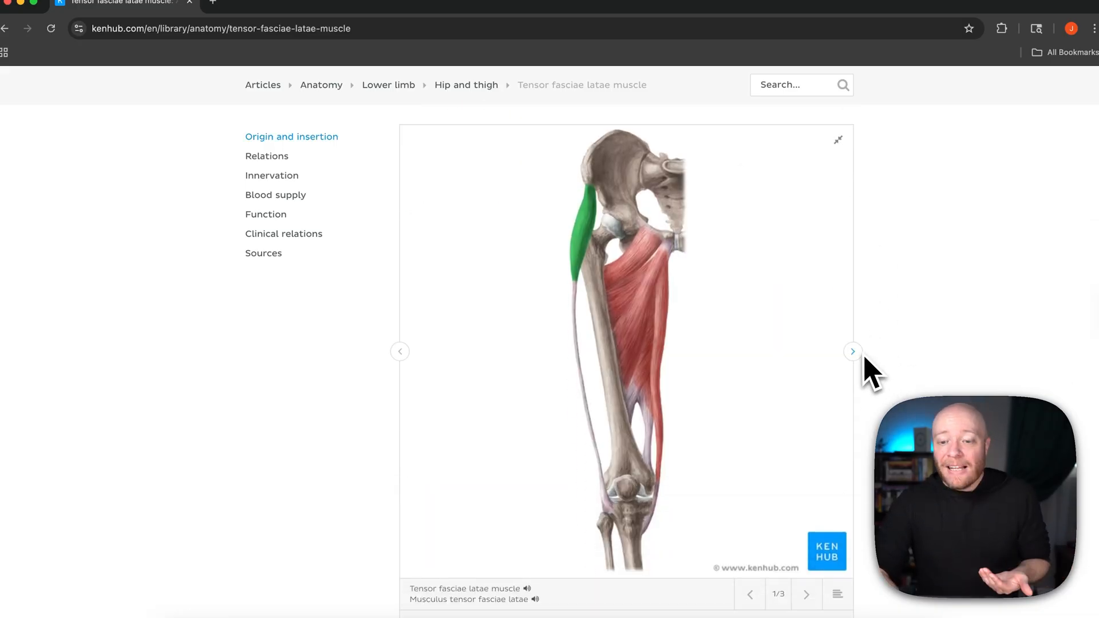
mouse_move(588, 260)
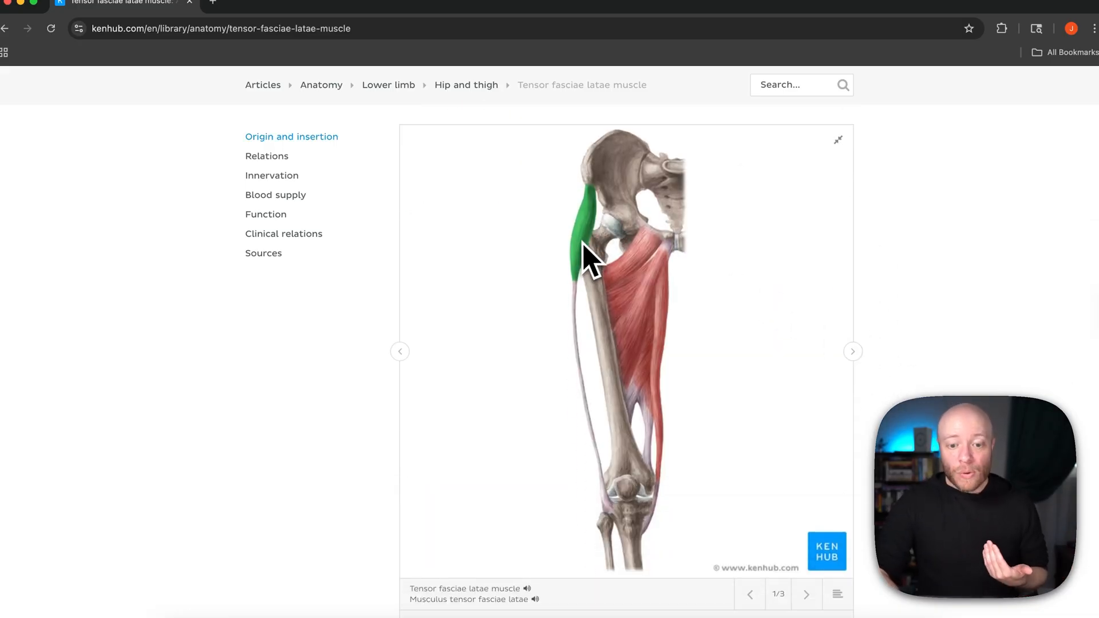
Step: Advance the gallery past the iliotibial tract to image 3/3, the superior gluteal nerve
left_click(852, 351)
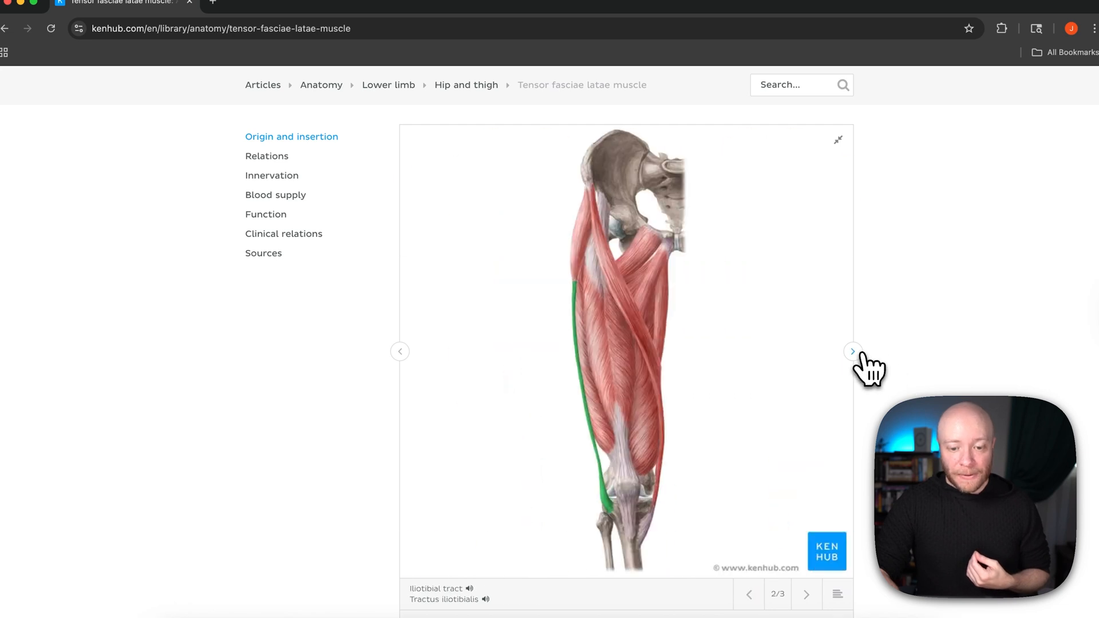
mouse_move(754, 336)
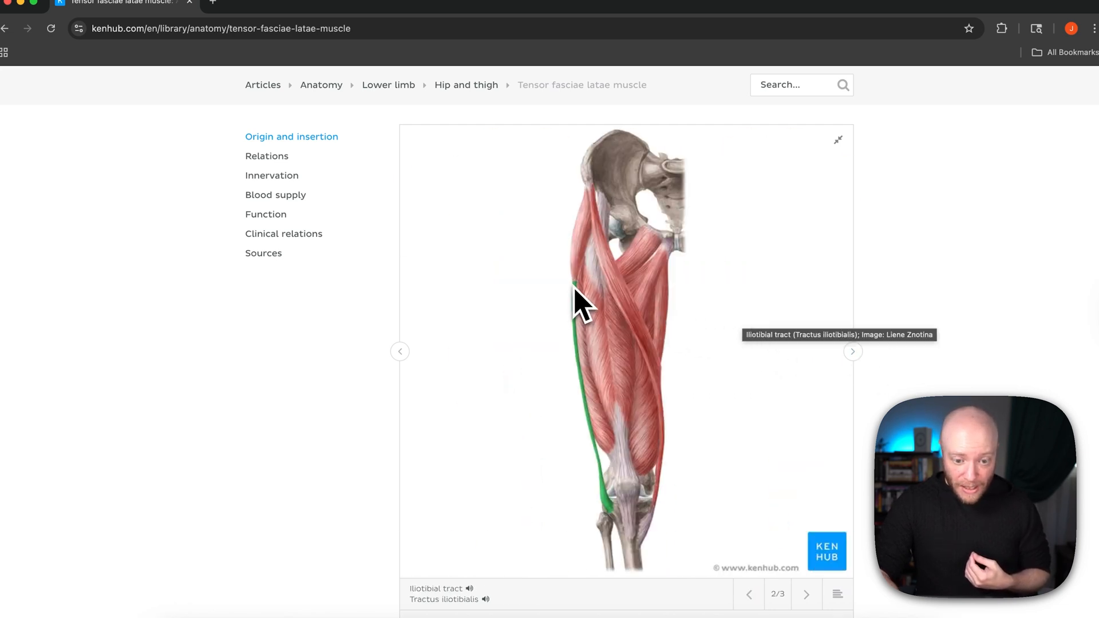
left_click(852, 351)
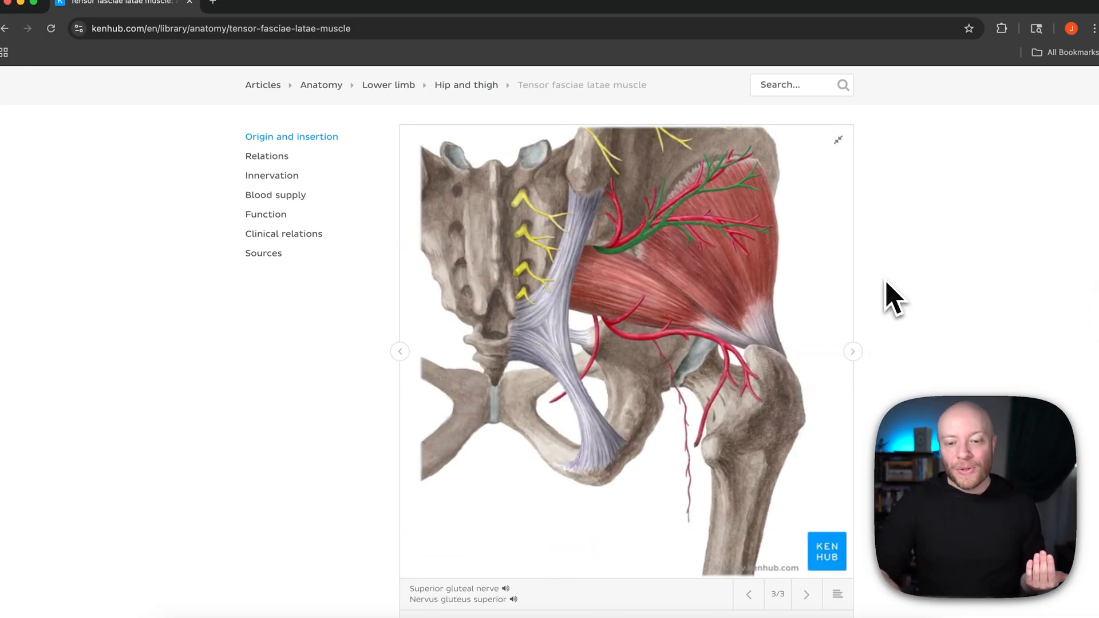
mouse_move(882, 224)
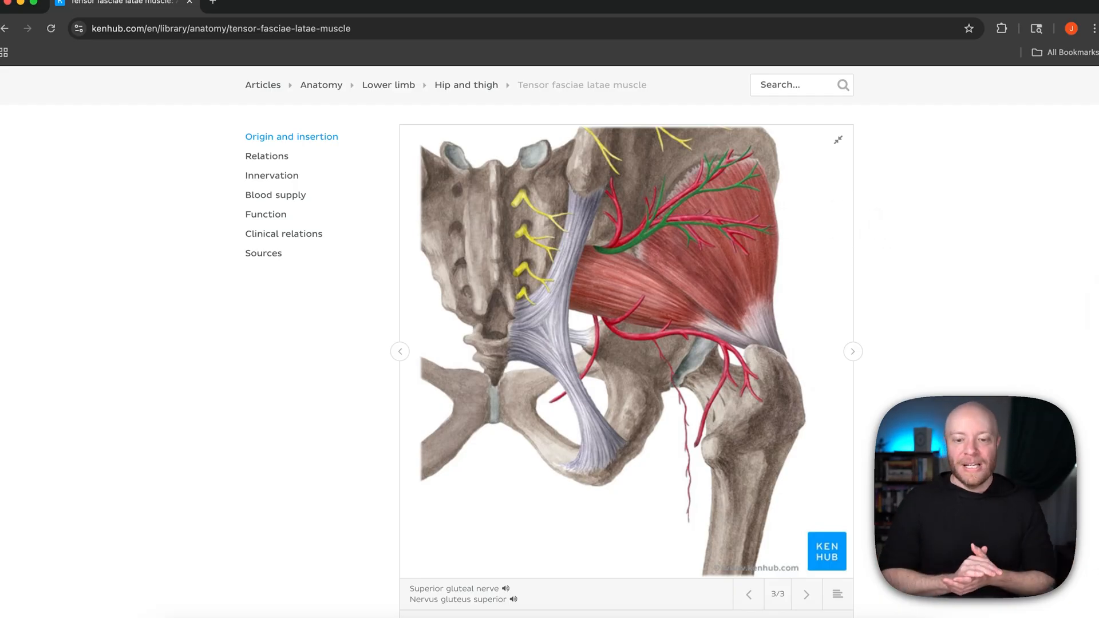
Step: Scroll through Relations, Innervation, Blood supply and Function down to the quiz and study progress panel
scroll("down", 3)
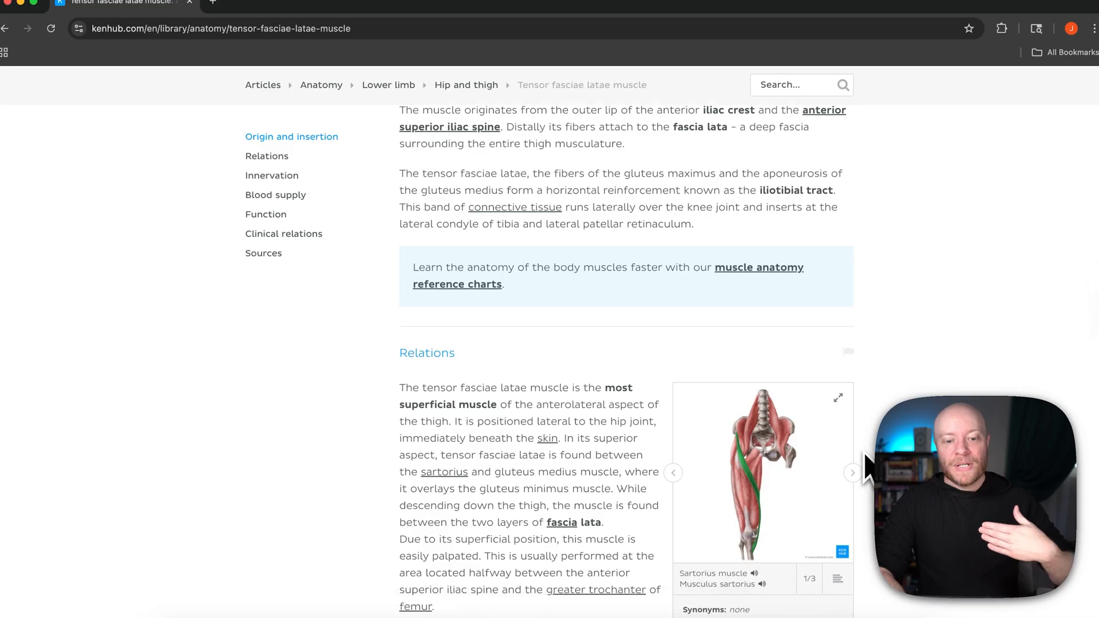
scroll("down", 3)
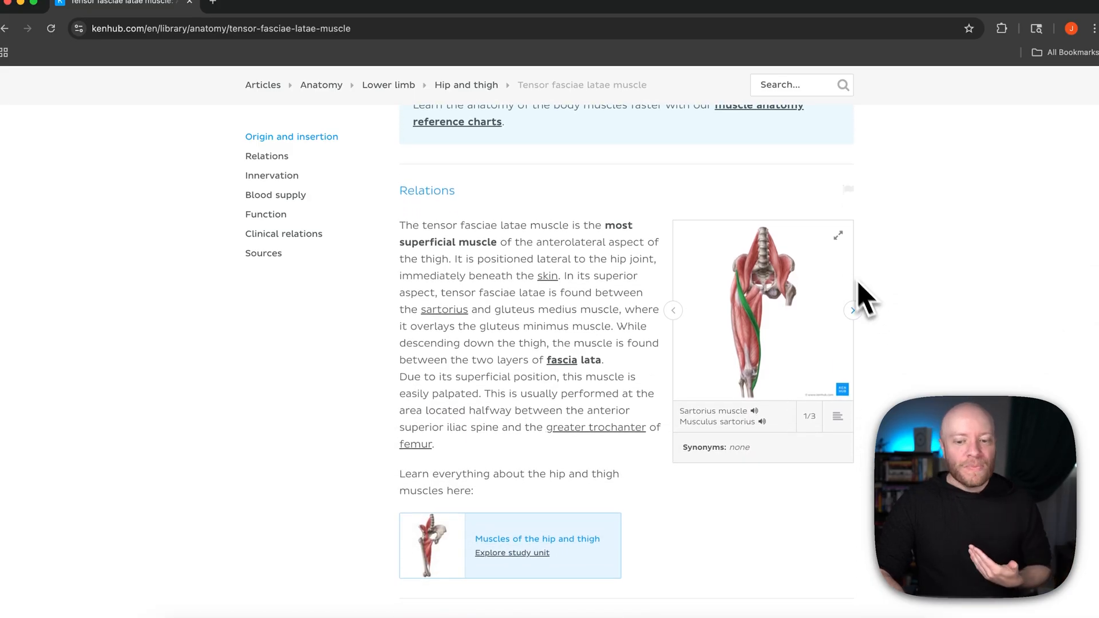
scroll("down", 3)
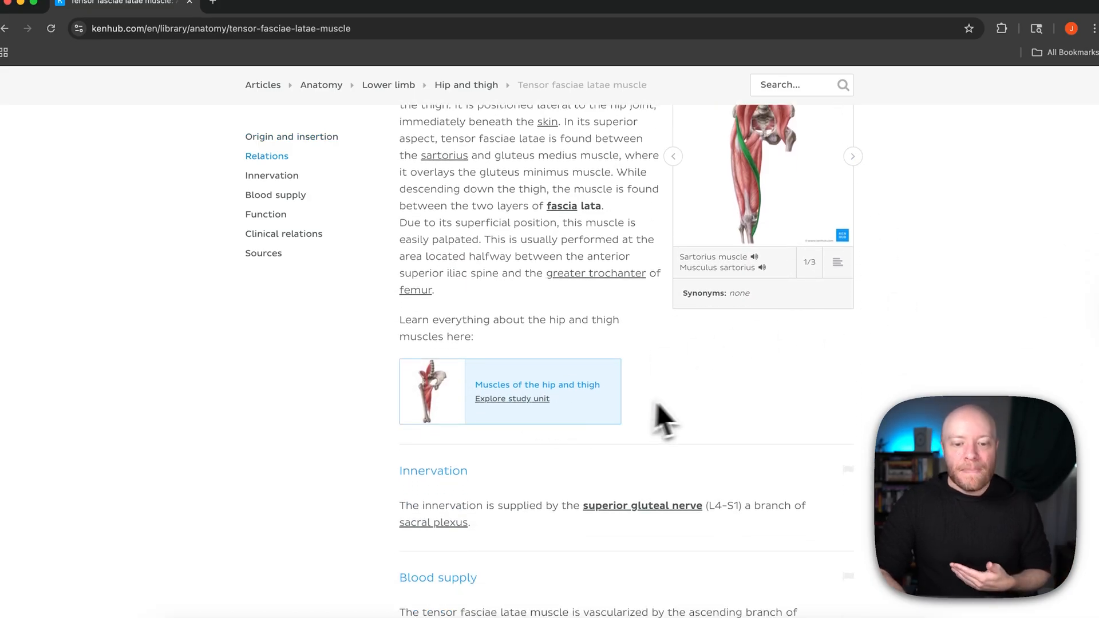
mouse_move(690, 416)
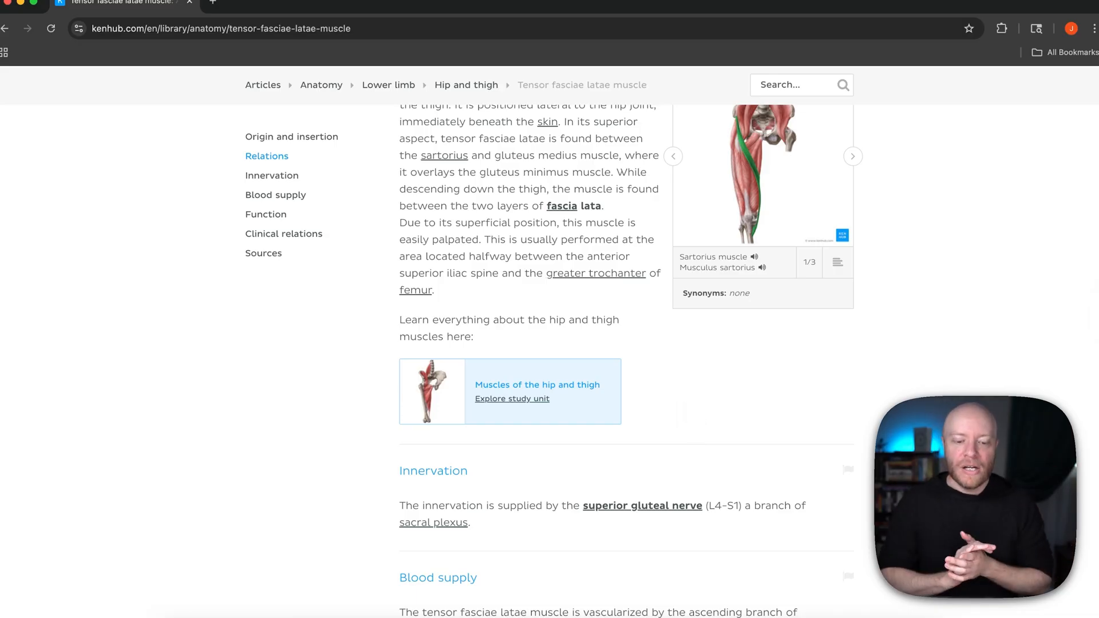
scroll("down", 3)
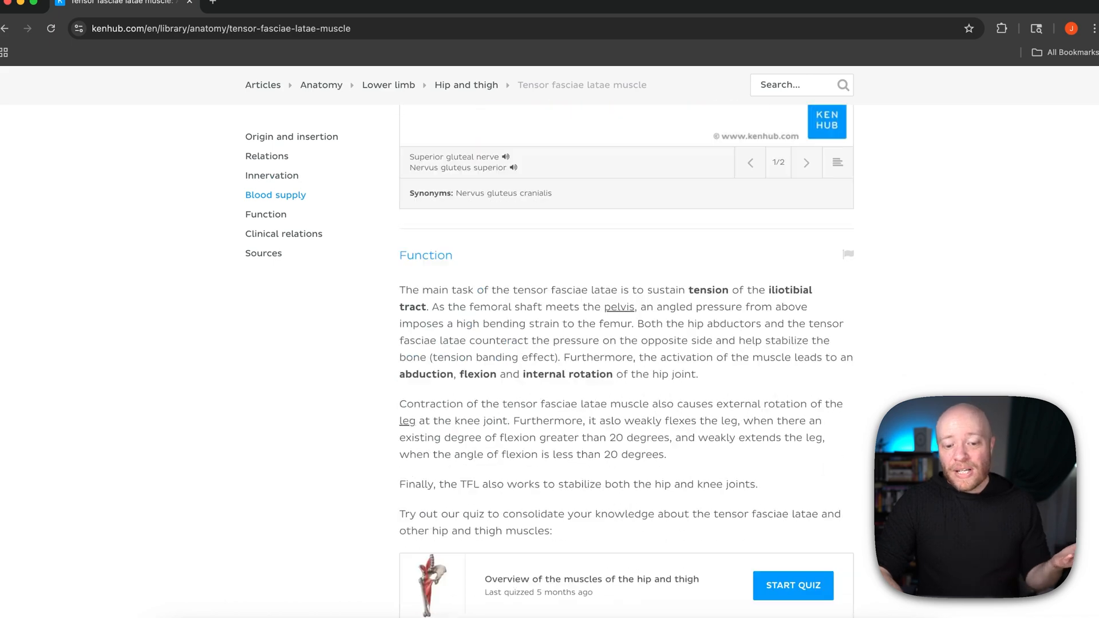
scroll("down", 3)
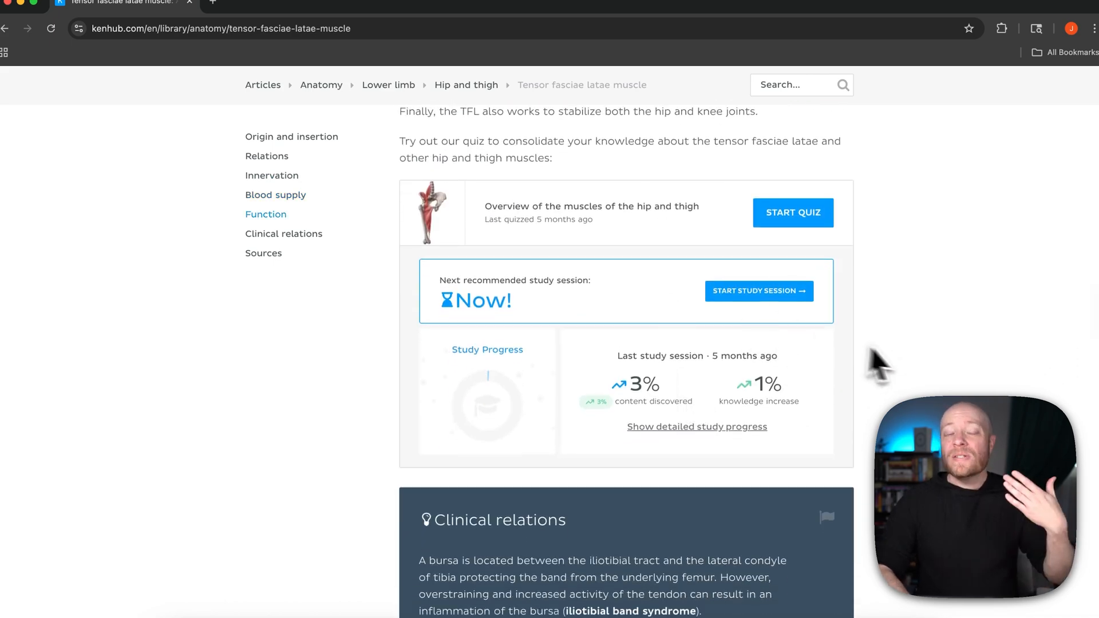
mouse_move(917, 367)
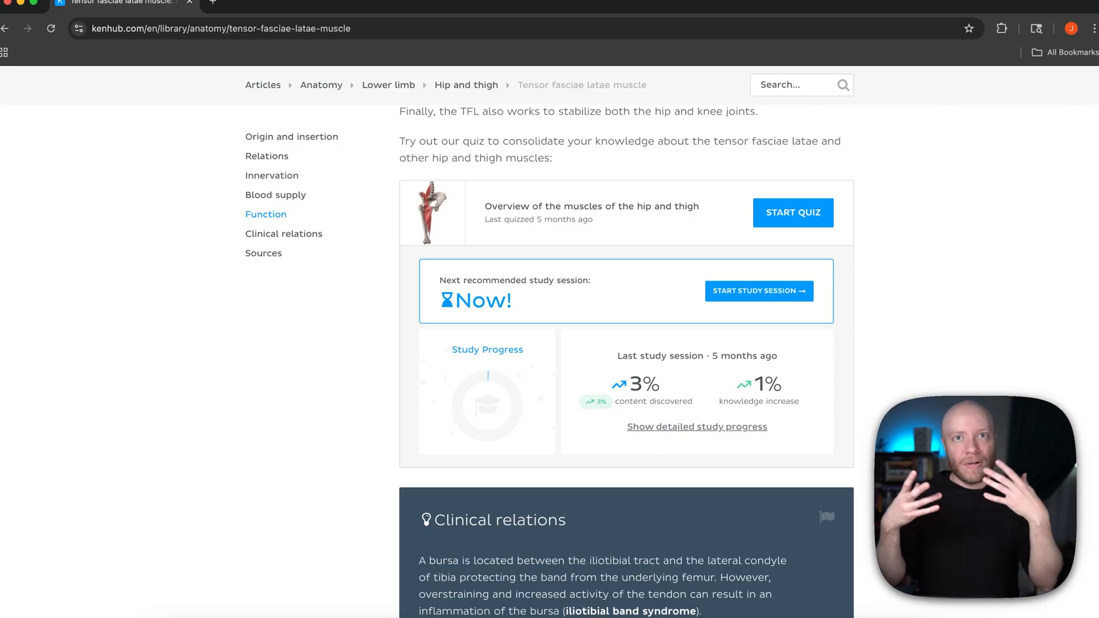
scroll("down", 3)
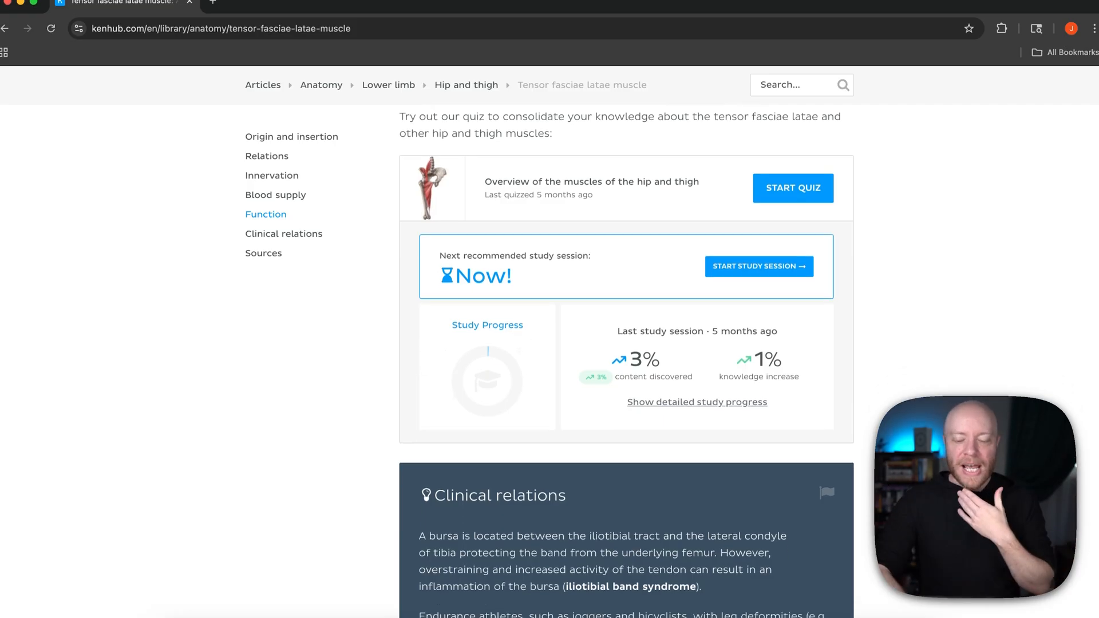
Step: Scroll through Clinical relations to Sources, ending back at the superior gluteal nerve illustration and Function heading
scroll("down", 3)
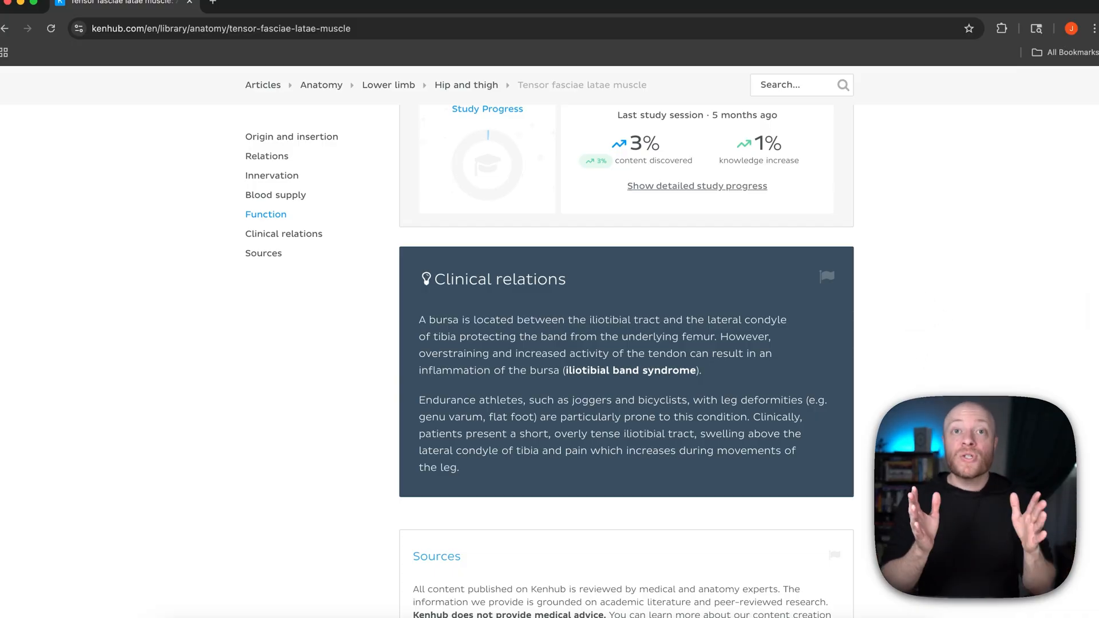
scroll("down", 3)
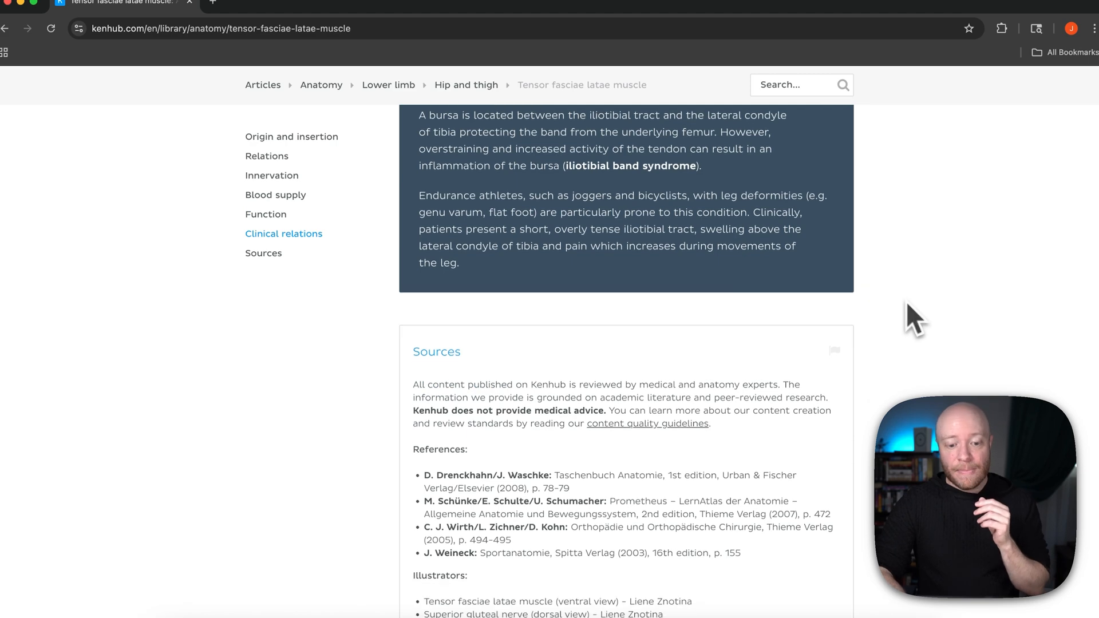
scroll("down", 3)
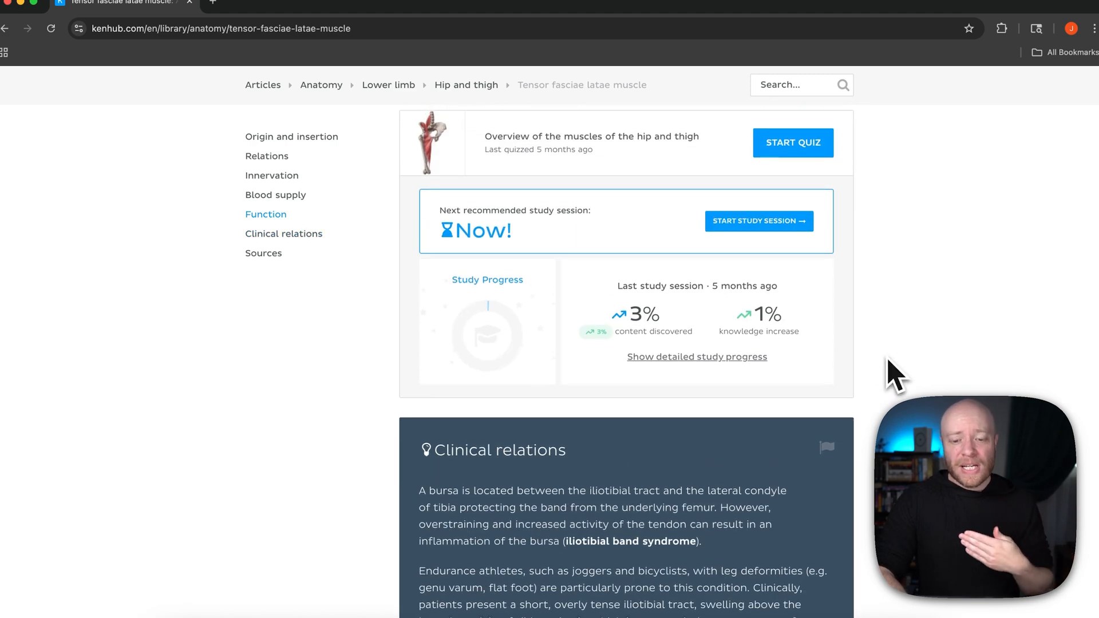
scroll("down", 3)
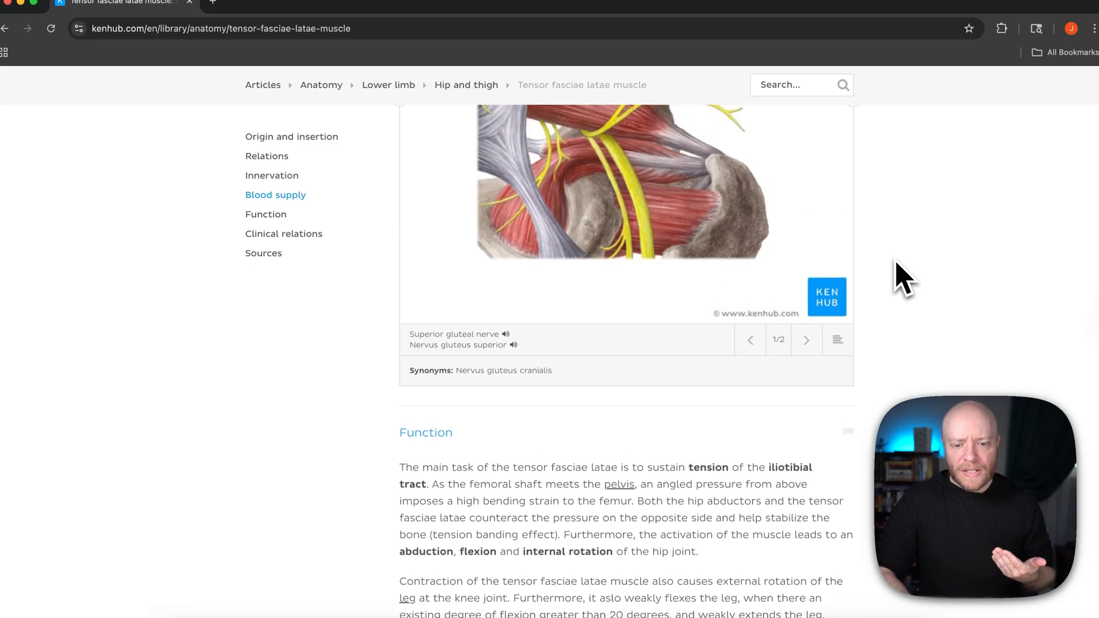